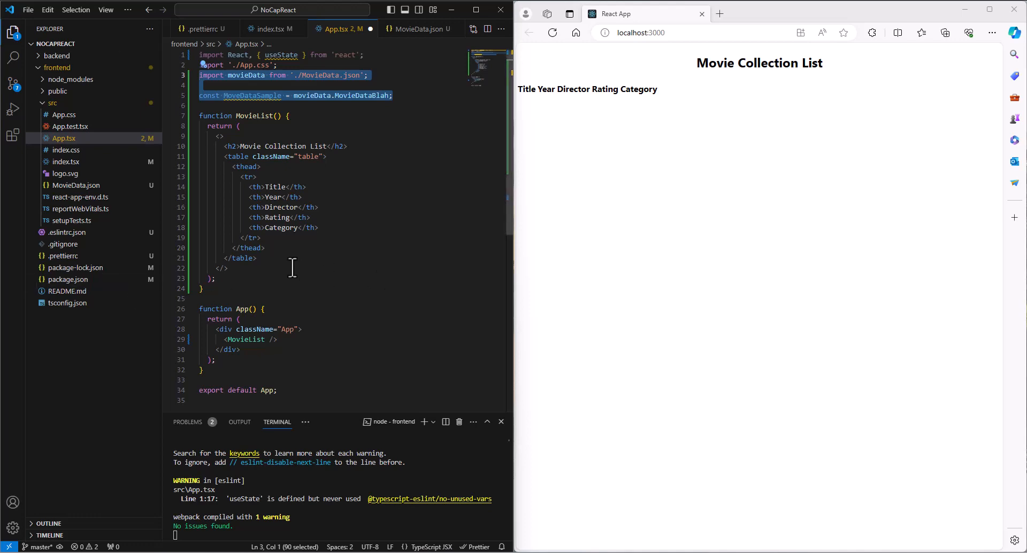
After </thead>, add a <tbody> containing a row with an empty <td></td> cell.
{"action": "left_click", "coordinate": [265, 247]}
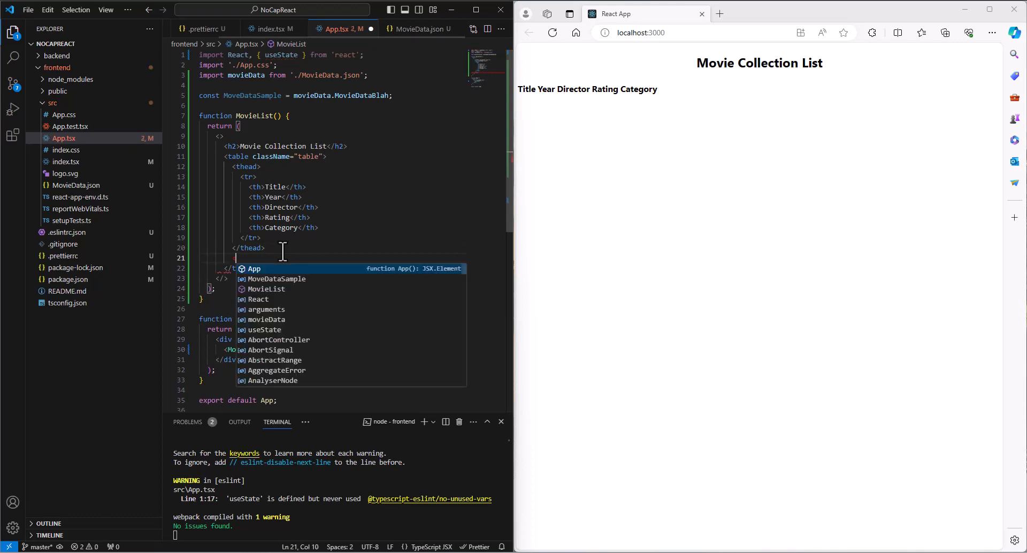
{"action": "type", "text": "tbody>"}
{"action": "type", "text": "<tr>"}
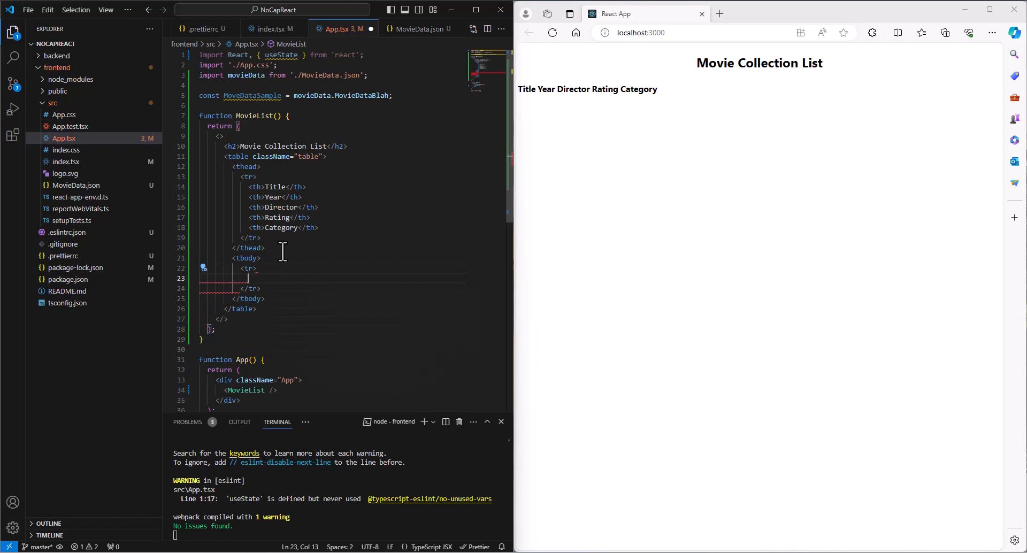
{"action": "type", "text": "<td></td>"}
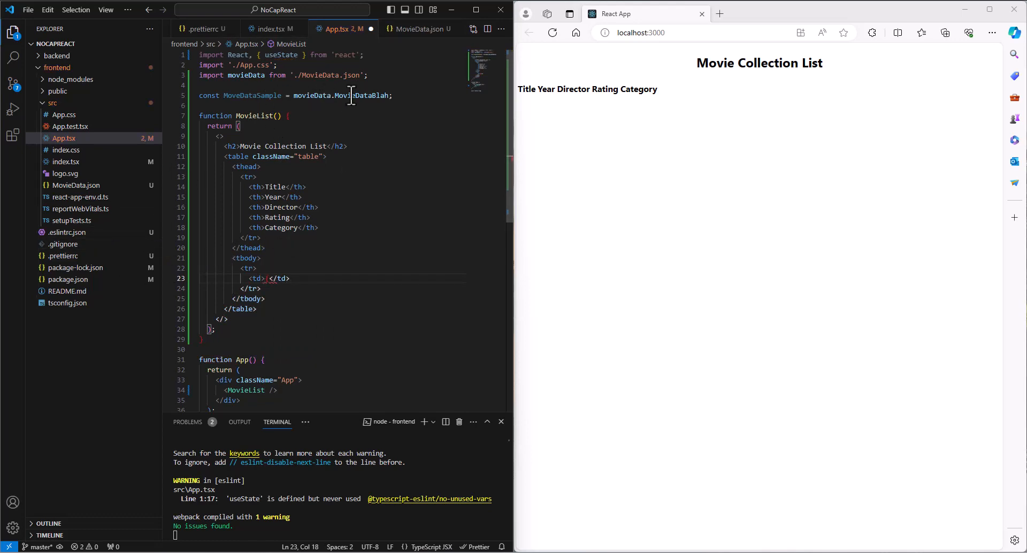
{"action": "mouse_move", "coordinate": [318, 324]}
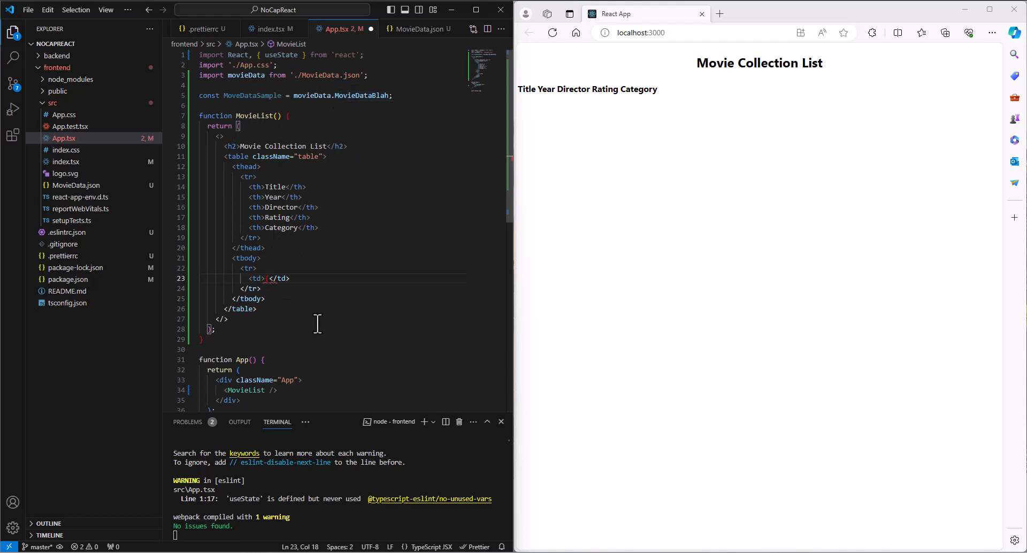
{"action": "mouse_move", "coordinate": [317, 295]}
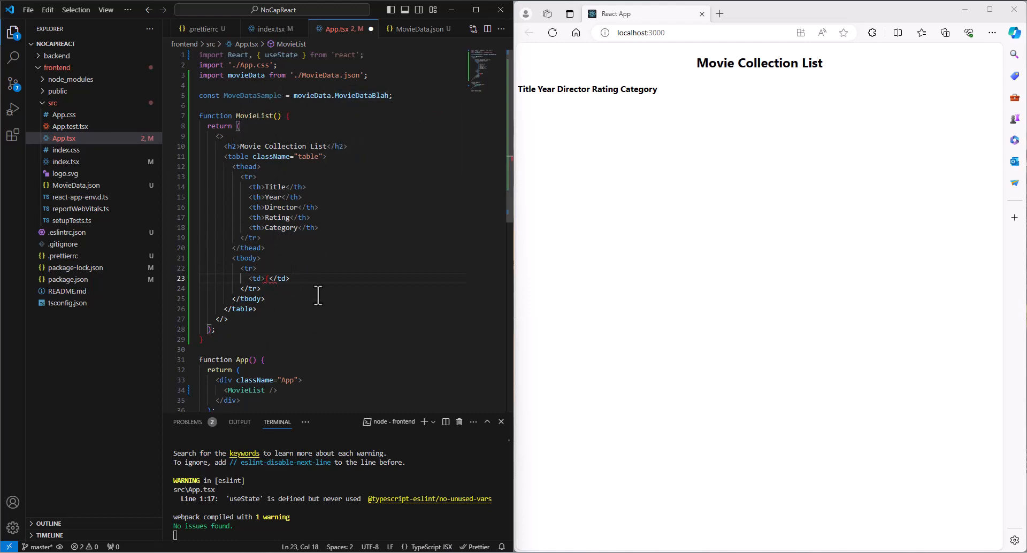
{"action": "mouse_move", "coordinate": [283, 303]}
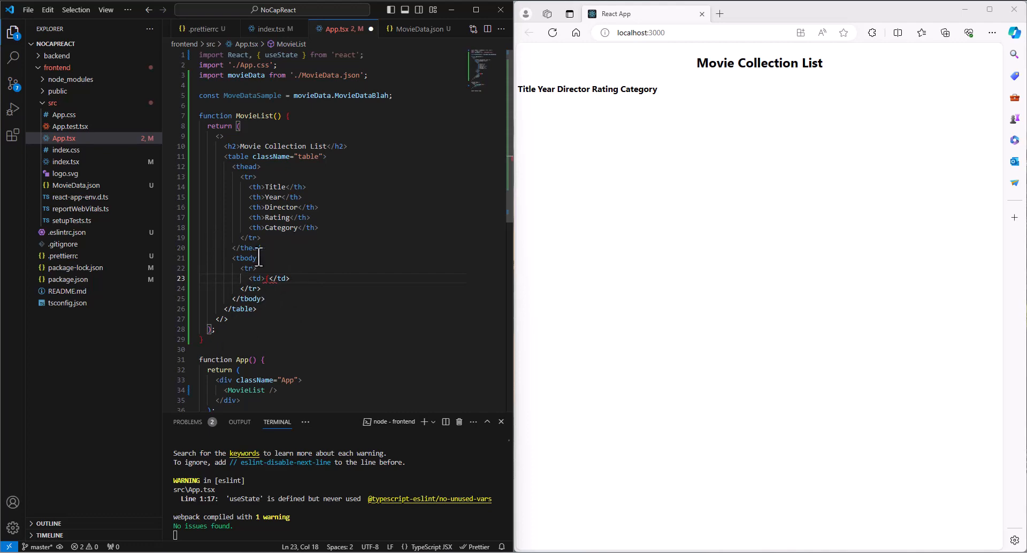
{"action": "mouse_move", "coordinate": [255, 315]}
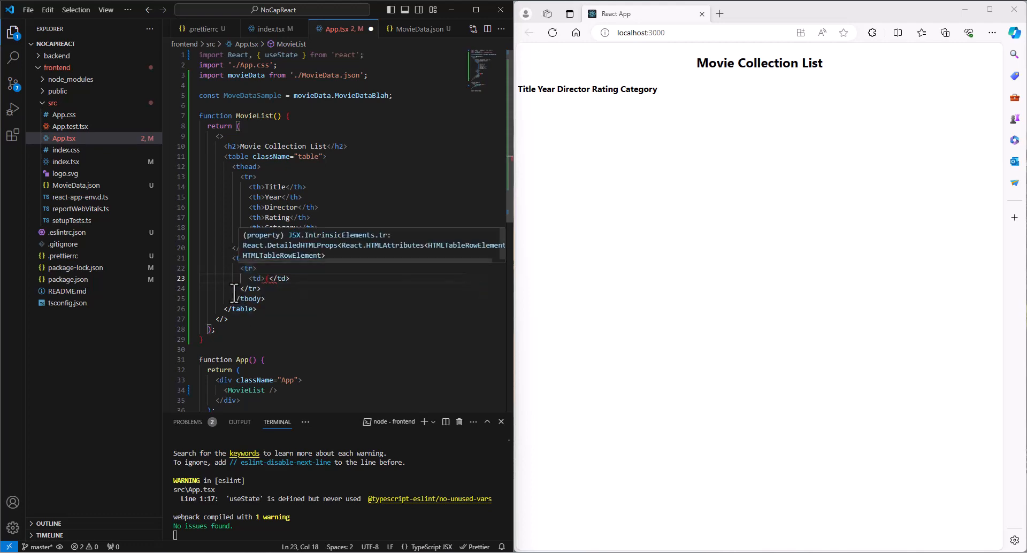
{"action": "mouse_move", "coordinate": [157, 270]}
{"action": "type", "text": "<MoveDataSample"}
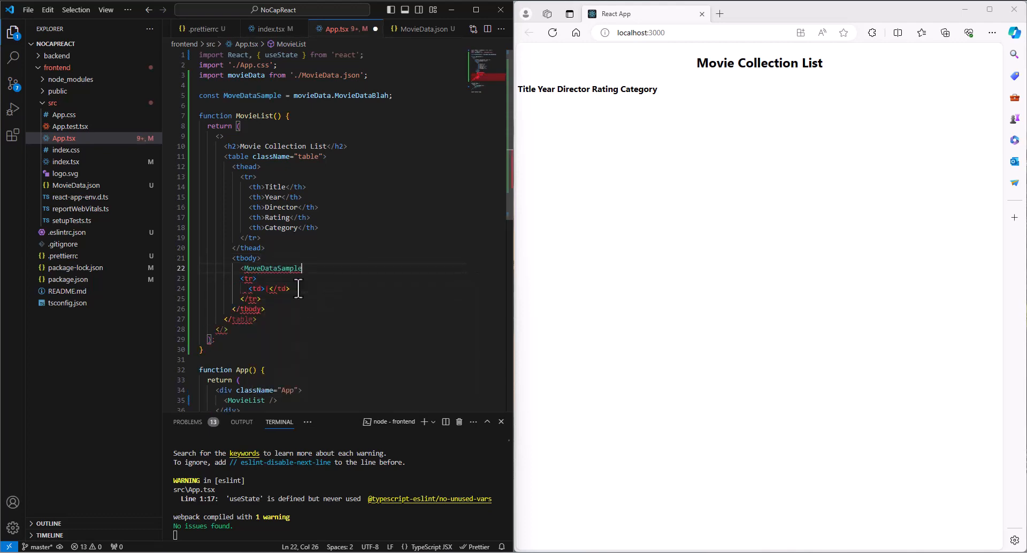
{"action": "mouse_move", "coordinate": [252, 95]}
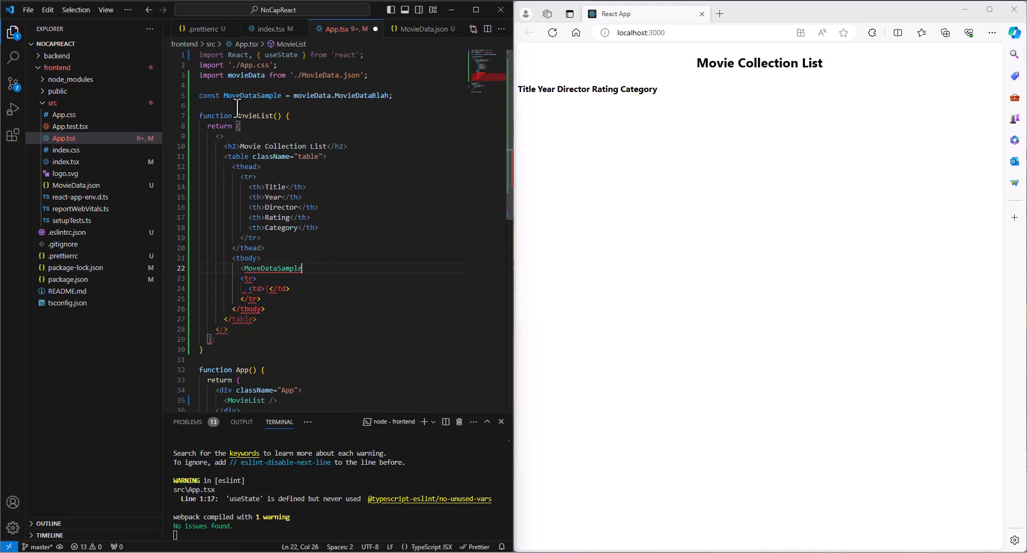
{"action": "mouse_move", "coordinate": [275, 267]}
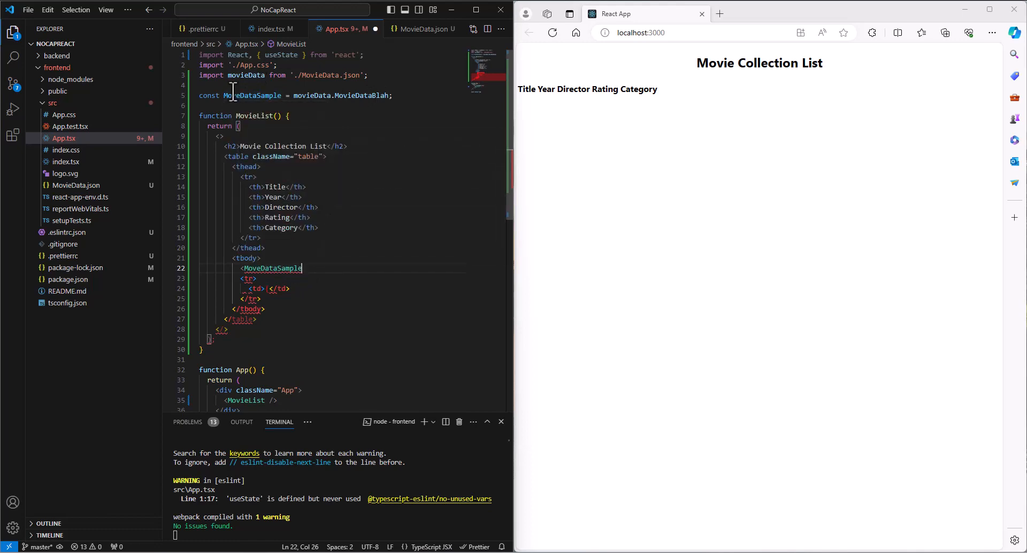
{"action": "left_click", "coordinate": [255, 95]}
{"action": "type", "text": "i"}
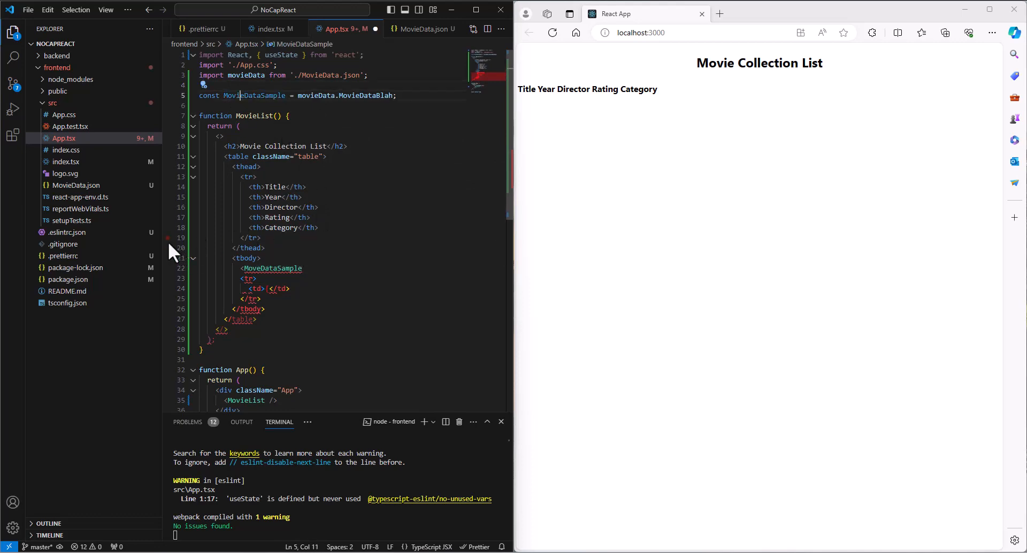
{"action": "mouse_move", "coordinate": [74, 185]}
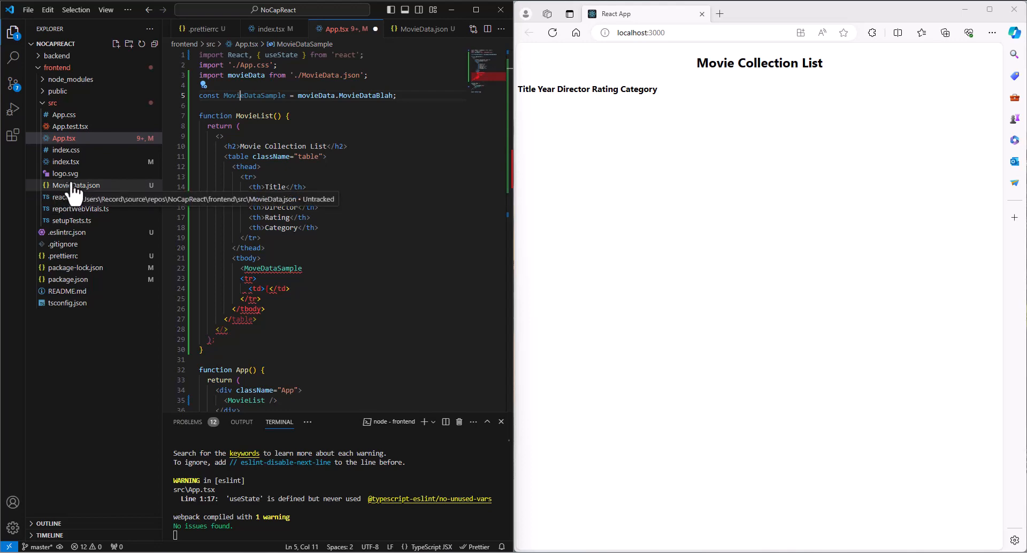
{"action": "left_click", "coordinate": [76, 184]}
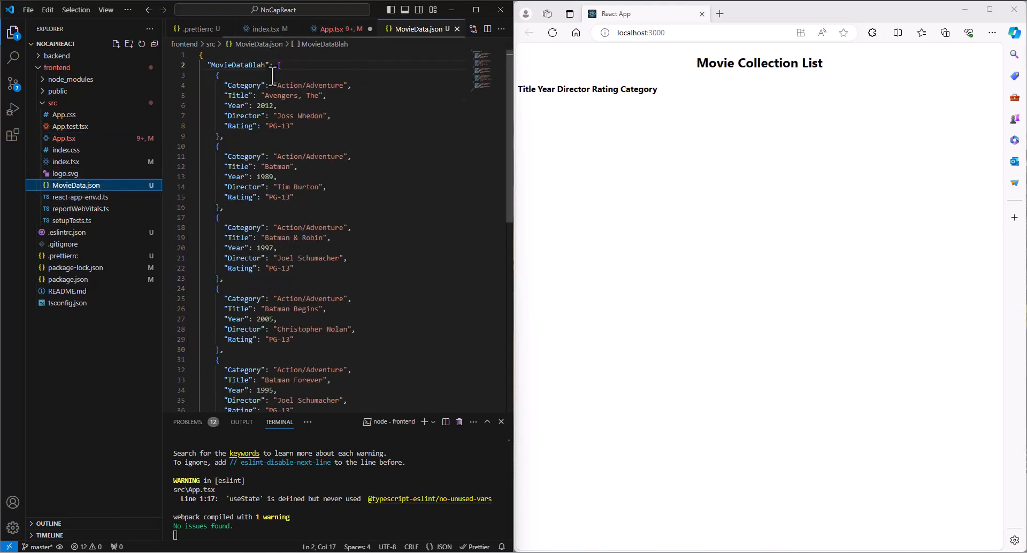
{"action": "double_click", "coordinate": [239, 65]}
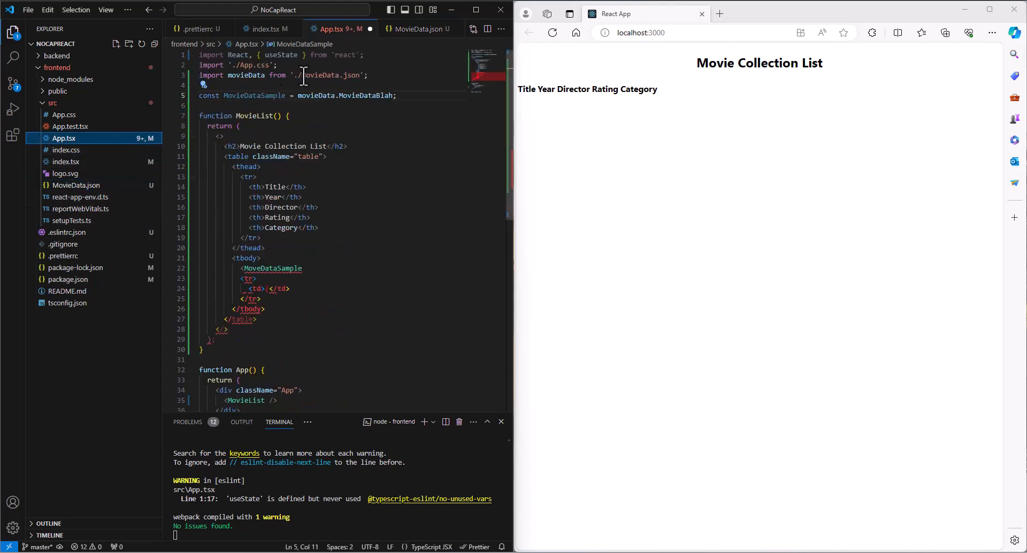
{"action": "double_click", "coordinate": [330, 75]}
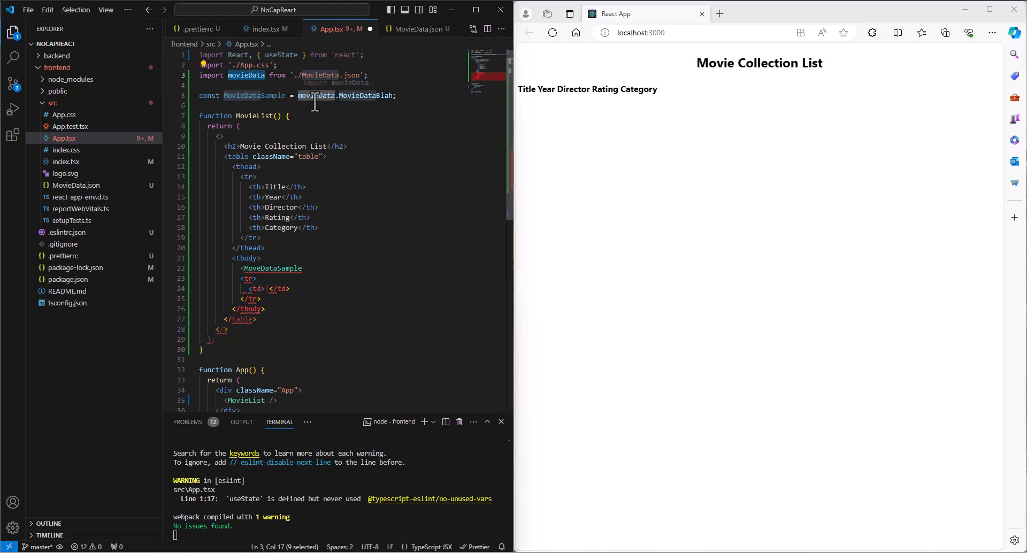
{"action": "mouse_move", "coordinate": [370, 95]}
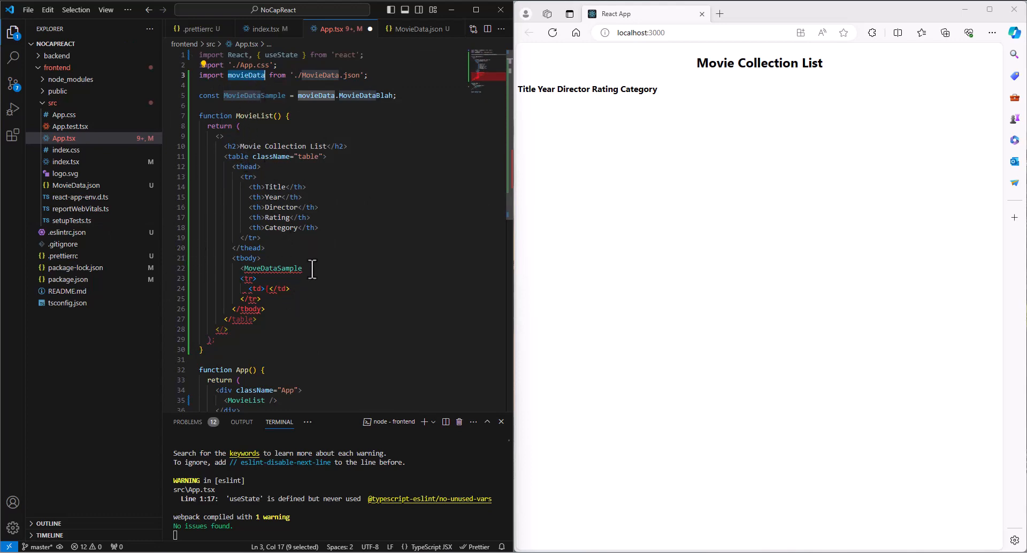
Turn MoveDataSample into the start of a .map((m) => callback on a new line.
{"action": "left_click", "coordinate": [327, 268]}
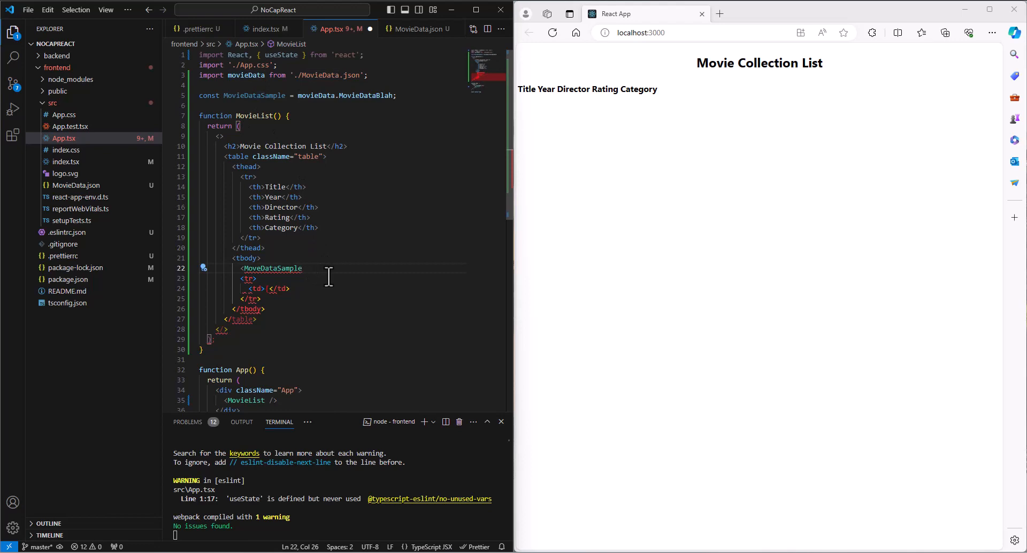
{"action": "mouse_move", "coordinate": [234, 278]}
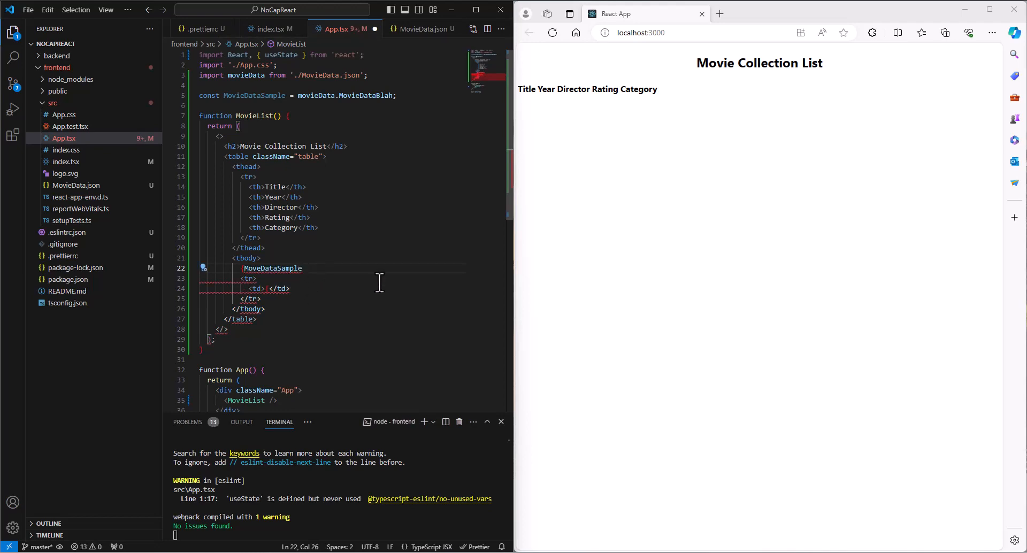
{"action": "type", "text": ".map("}
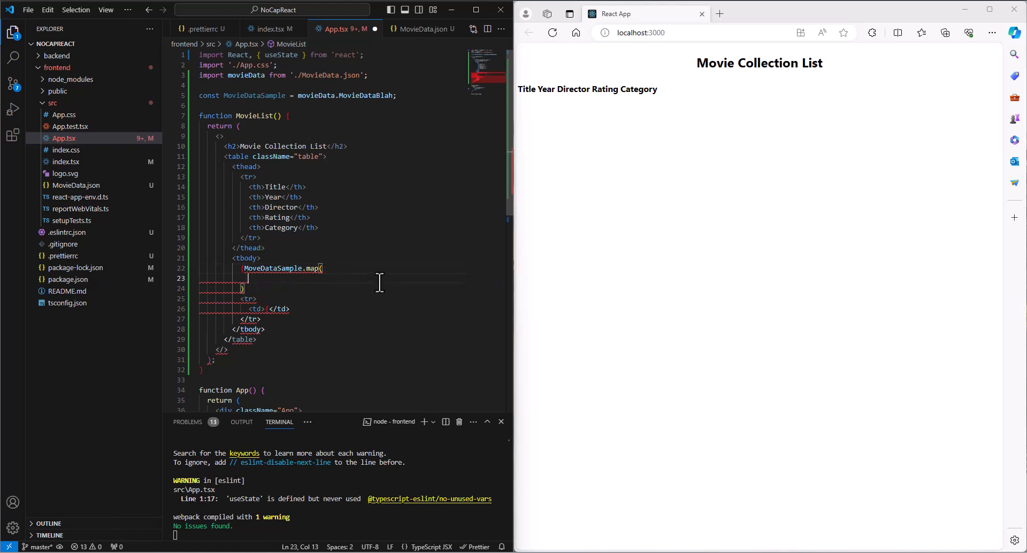
{"action": "mouse_move", "coordinate": [343, 271]}
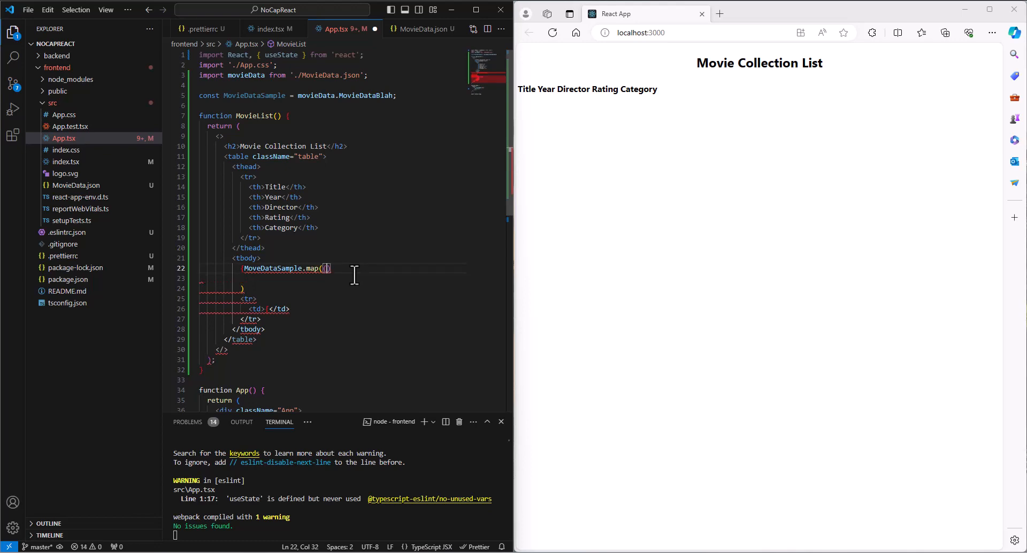
{"action": "type", "text": "m"}
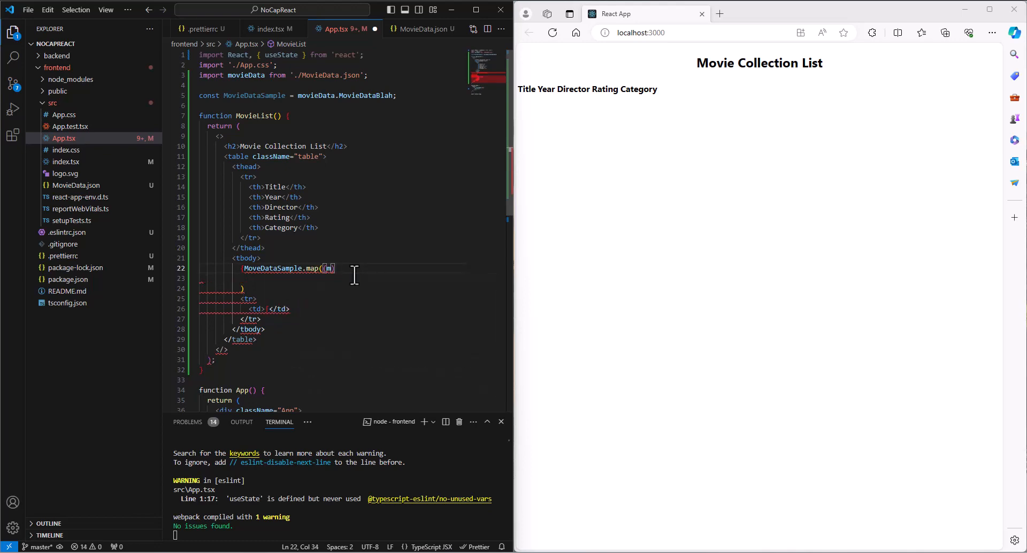
{"action": "type", "text": "="}
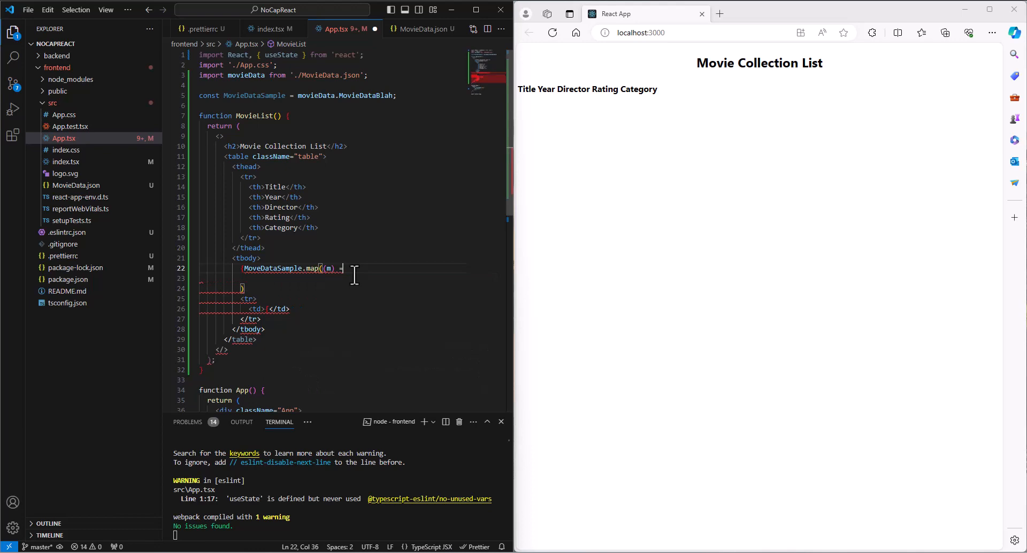
{"action": "type", "text": "> ("}
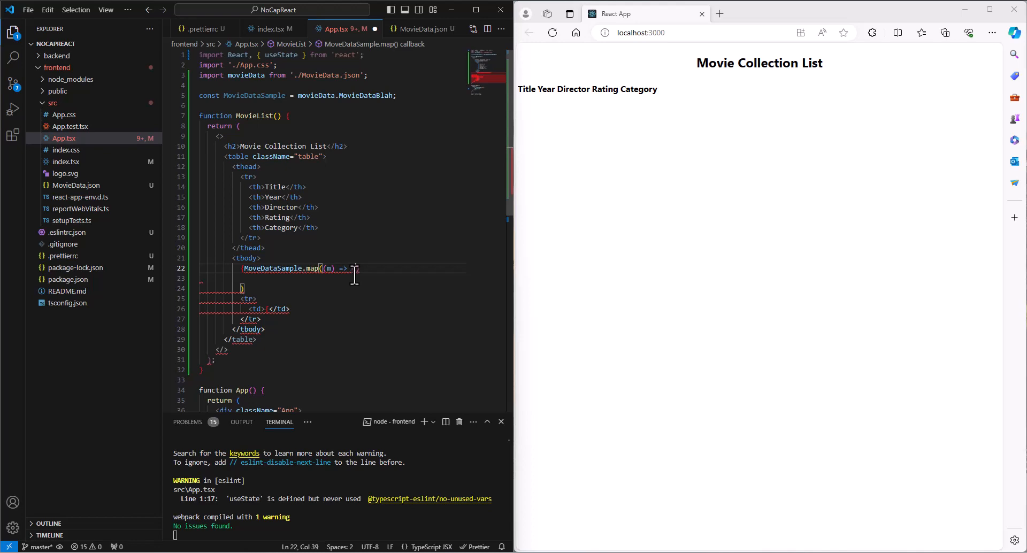
{"action": "key", "text": "enter"}
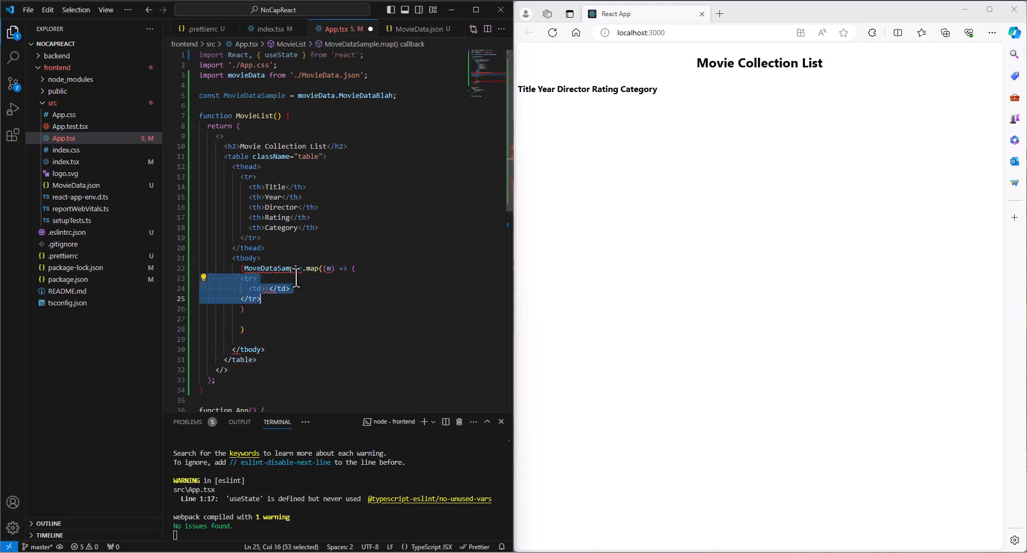
Fill the mapped row's empty table cell with m.Title using autocomplete.
{"action": "left_click", "coordinate": [265, 298]}
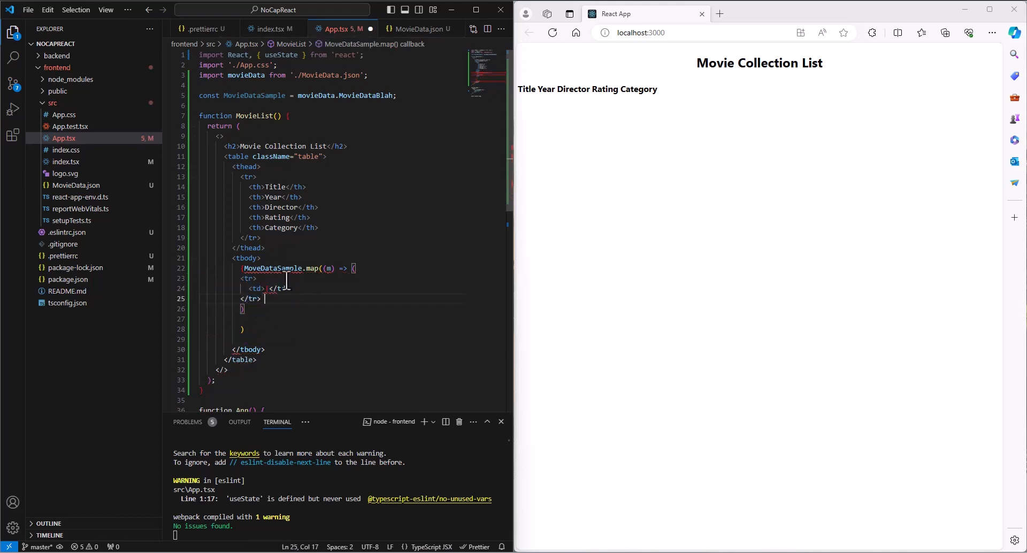
{"action": "mouse_move", "coordinate": [313, 268]}
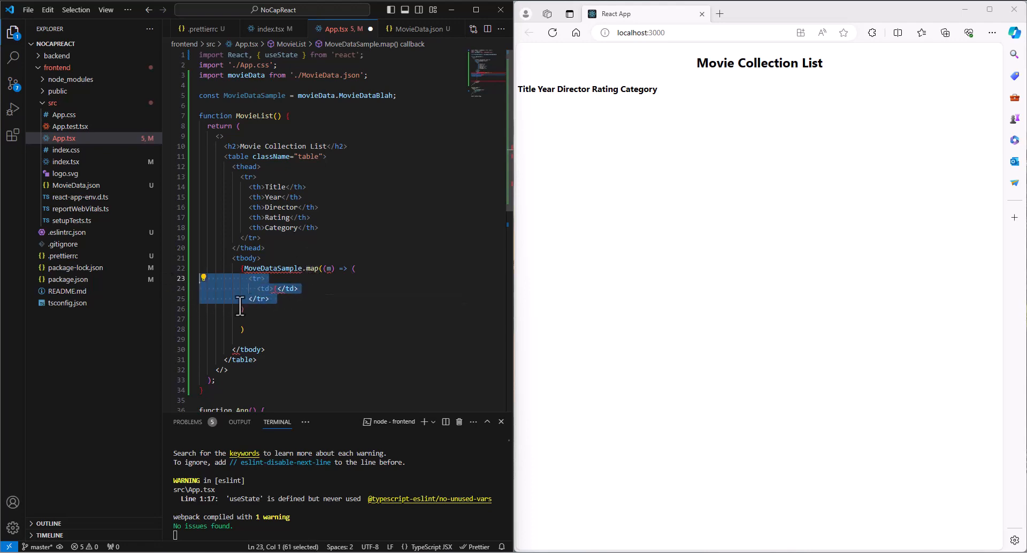
{"action": "left_click", "coordinate": [255, 288]}
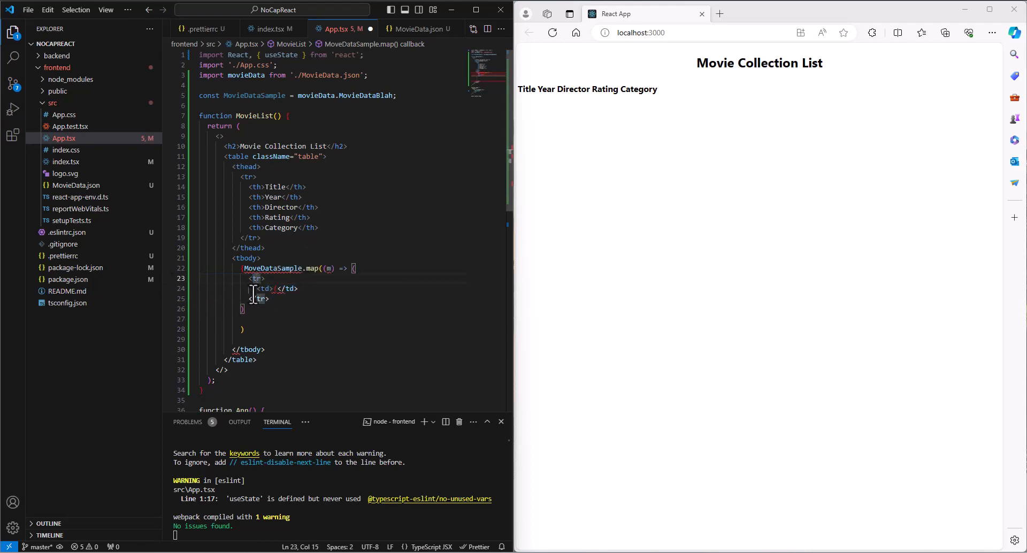
{"action": "left_click", "coordinate": [277, 289]}
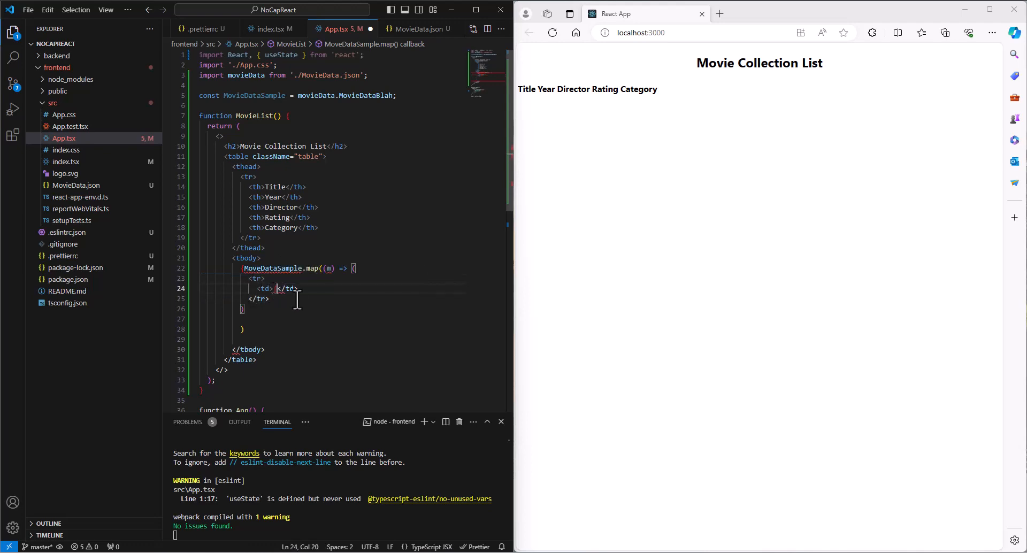
{"action": "key", "text": "Backspace"}
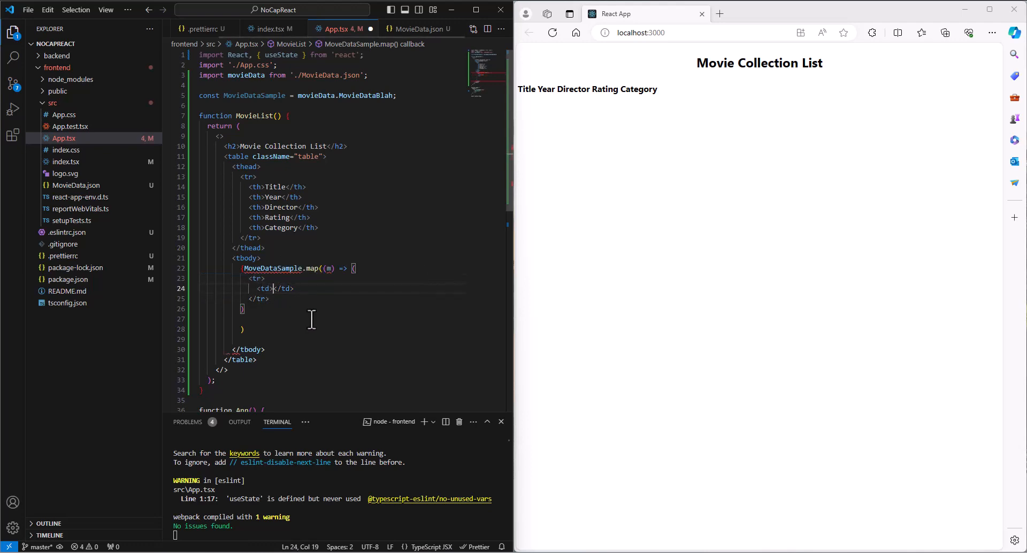
{"action": "type", "text": "m."}
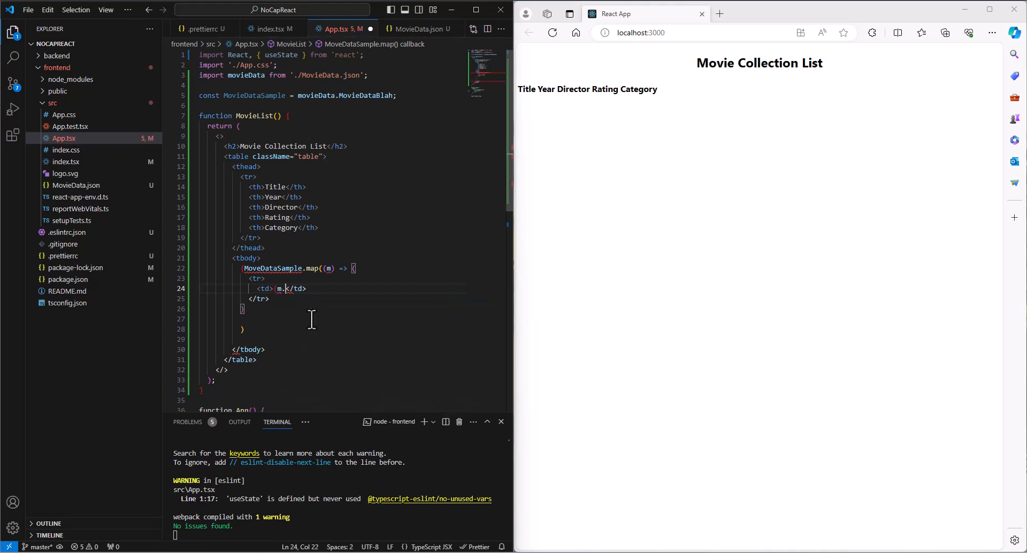
{"action": "mouse_move", "coordinate": [330, 276]}
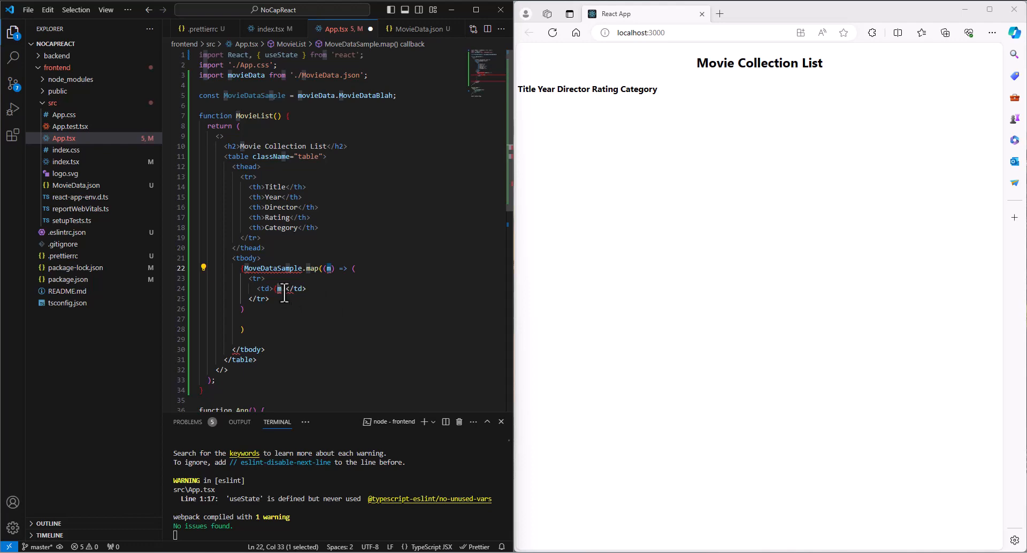
{"action": "type", "text": ".Ti"}
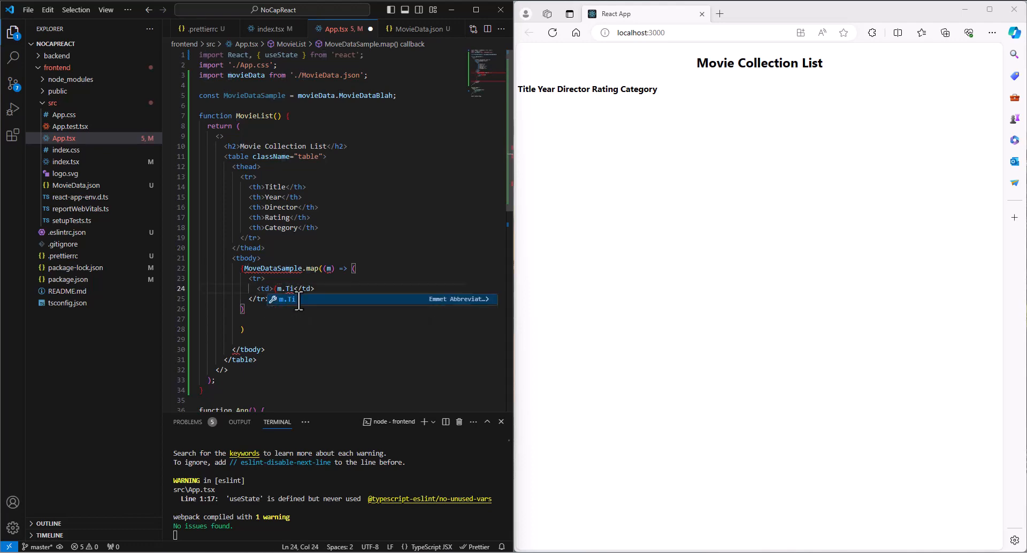
{"action": "type", "text": "tle}"}
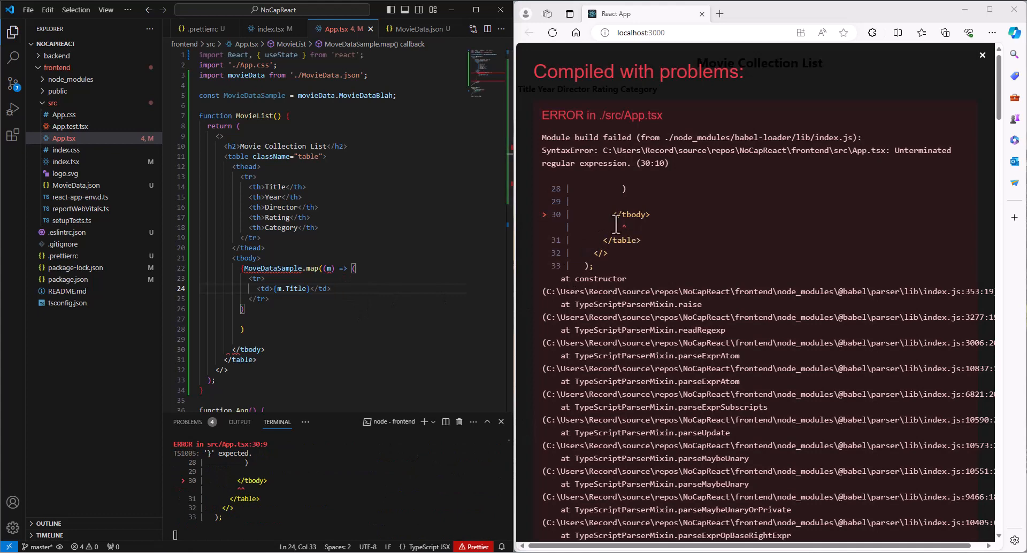
{"action": "mouse_move", "coordinate": [248, 257]}
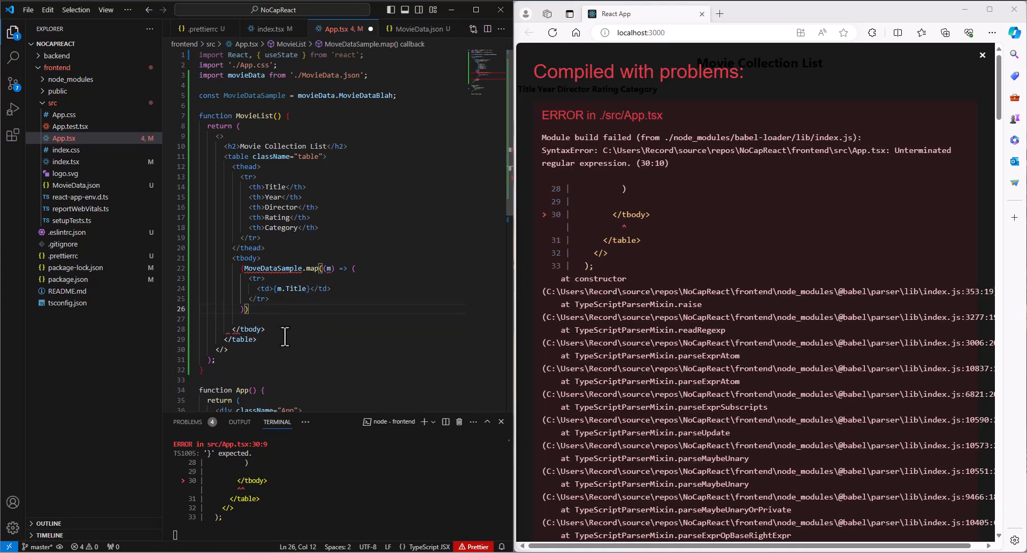
{"action": "mouse_move", "coordinate": [262, 267]}
{"action": "type", "text": "{"}
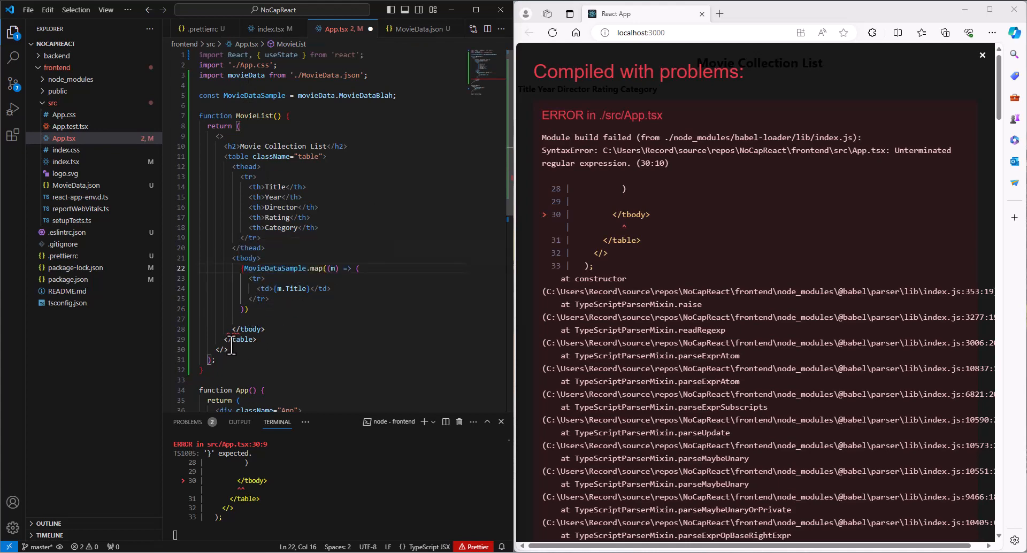
{"action": "mouse_move", "coordinate": [260, 228]}
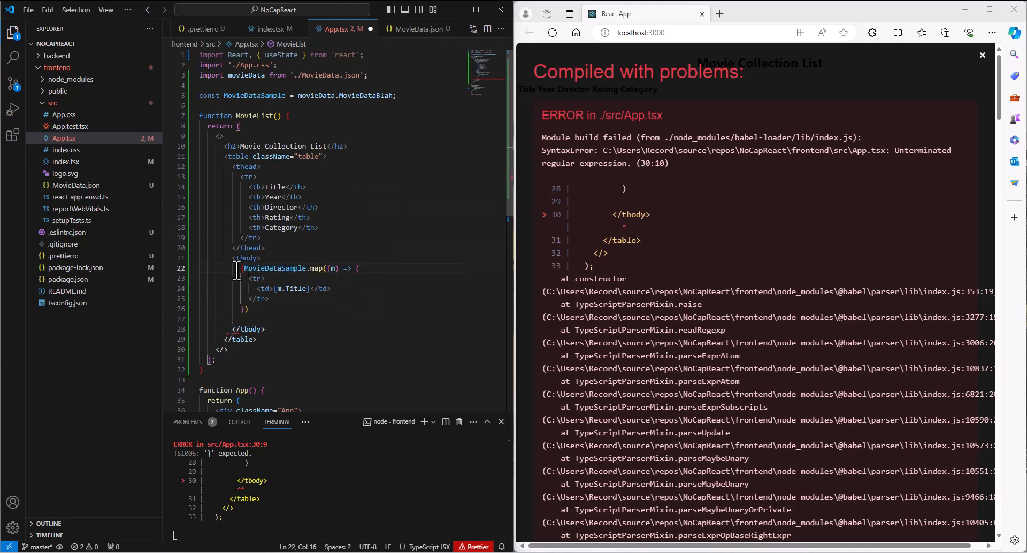
{"action": "mouse_move", "coordinate": [247, 257]}
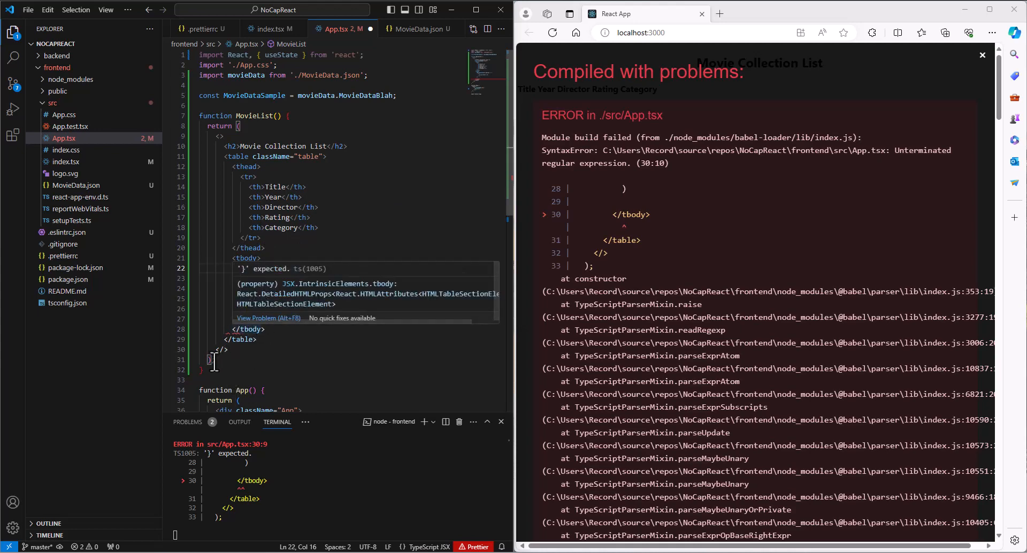
Wrap MovieDataSample.map((m) => ( in braces and fix its closing brackets.
{"action": "type", "text": "MovieDataSample.map((m) => ("}
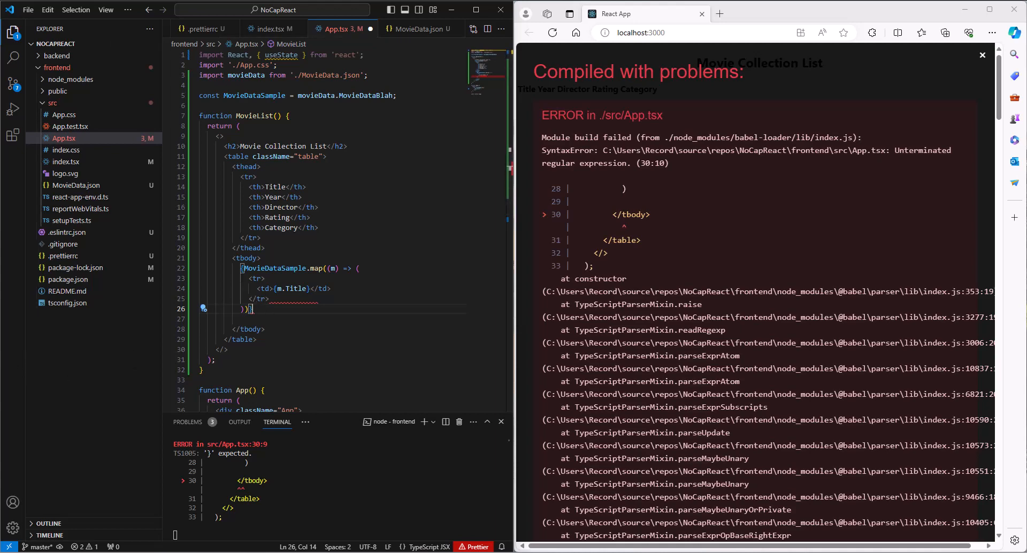
{"action": "mouse_move", "coordinate": [278, 308]}
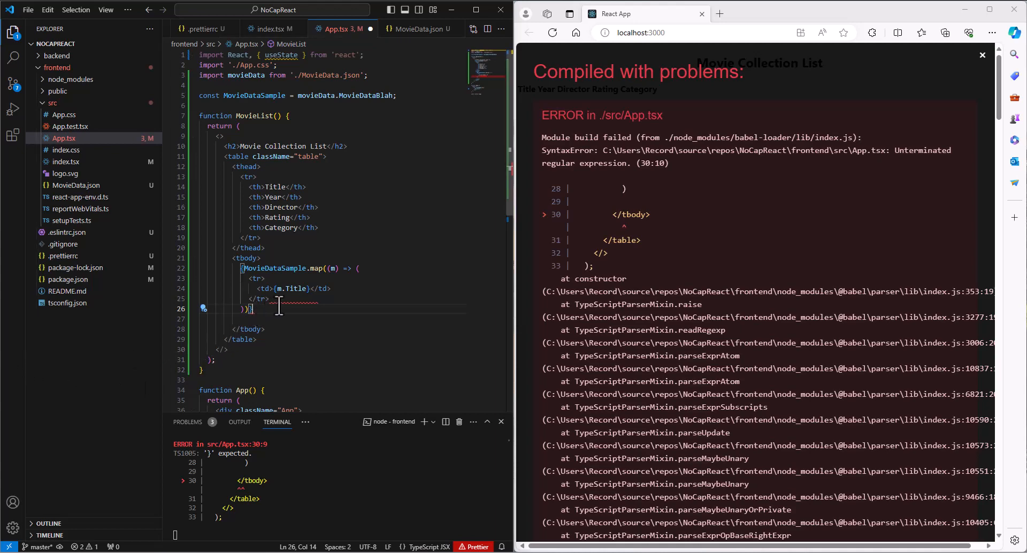
{"action": "left_click", "coordinate": [334, 302]}
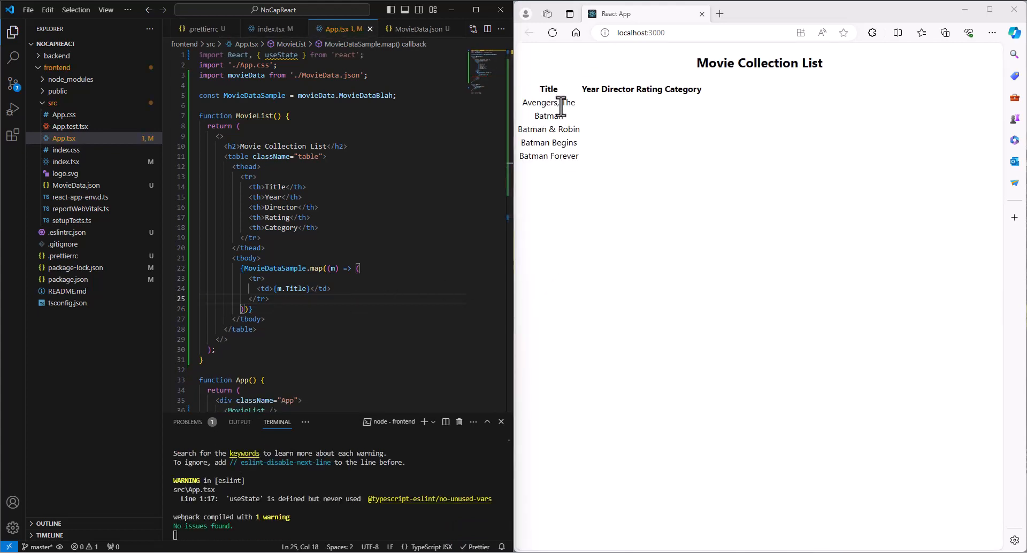
{"action": "mouse_move", "coordinate": [557, 156]}
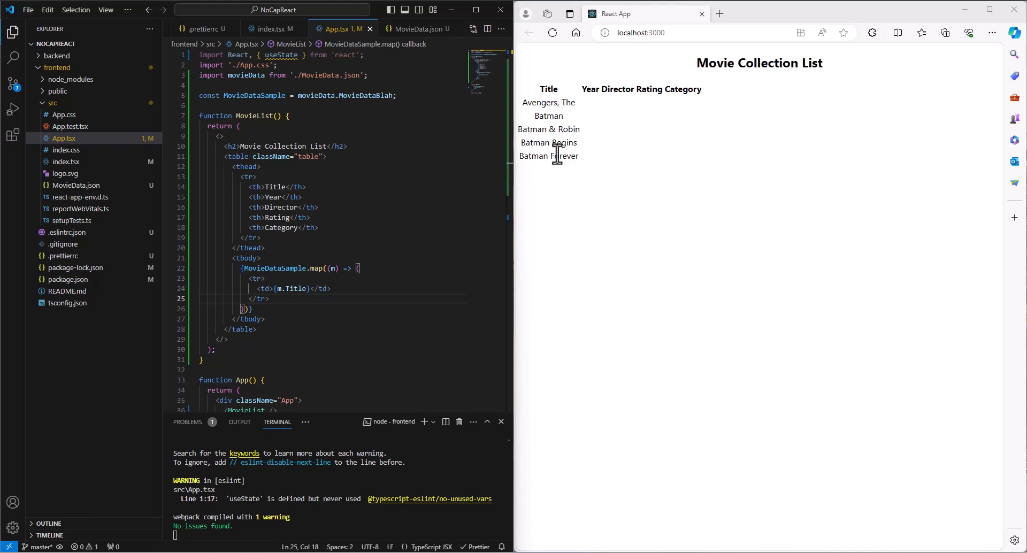
{"action": "mouse_move", "coordinate": [550, 143]}
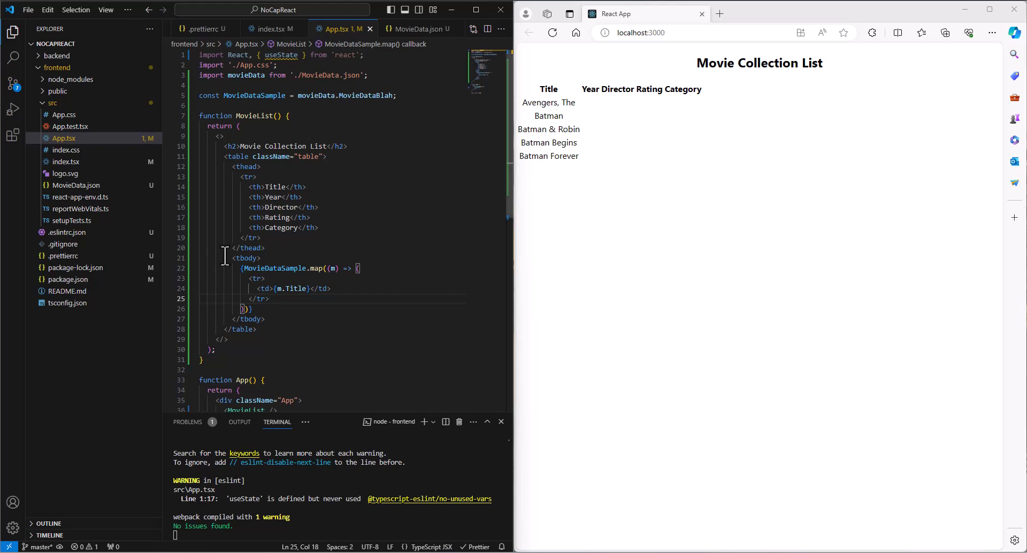
Add {m.Year}, {m.Director}, {m.Rating} and {m.Category} cells to the mapped row.
{"action": "left_click", "coordinate": [394, 288]}
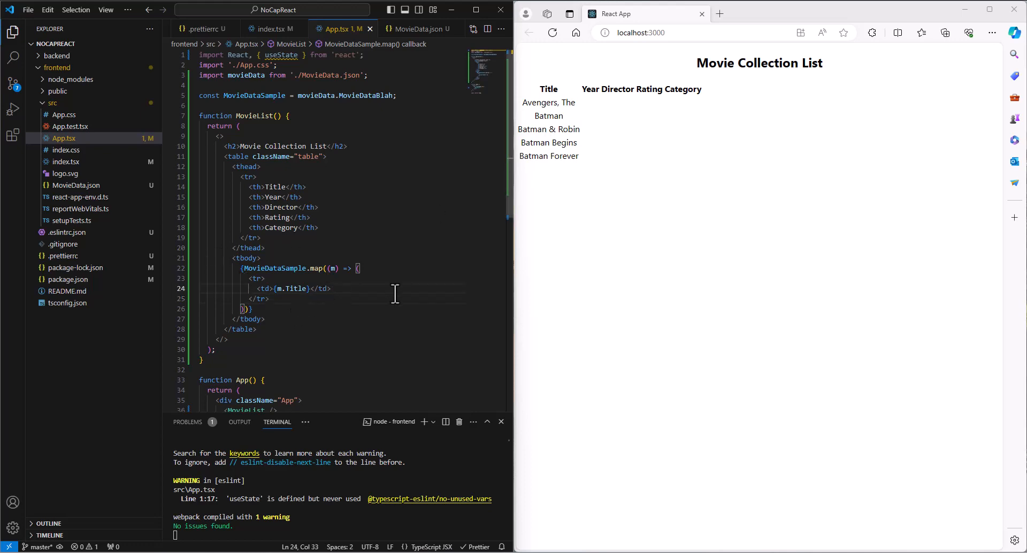
{"action": "type", "text": "<td></td>"}
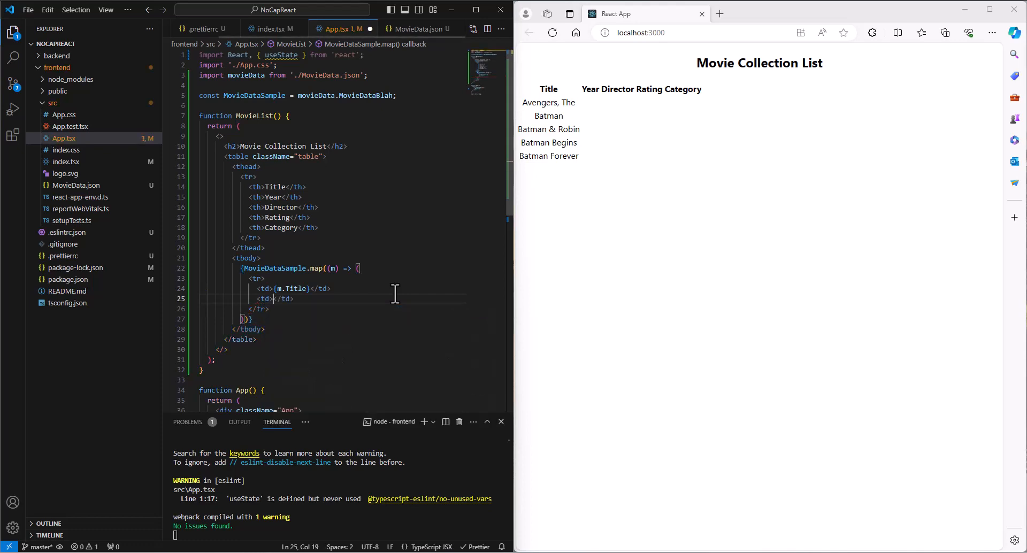
{"action": "type", "text": "m."}
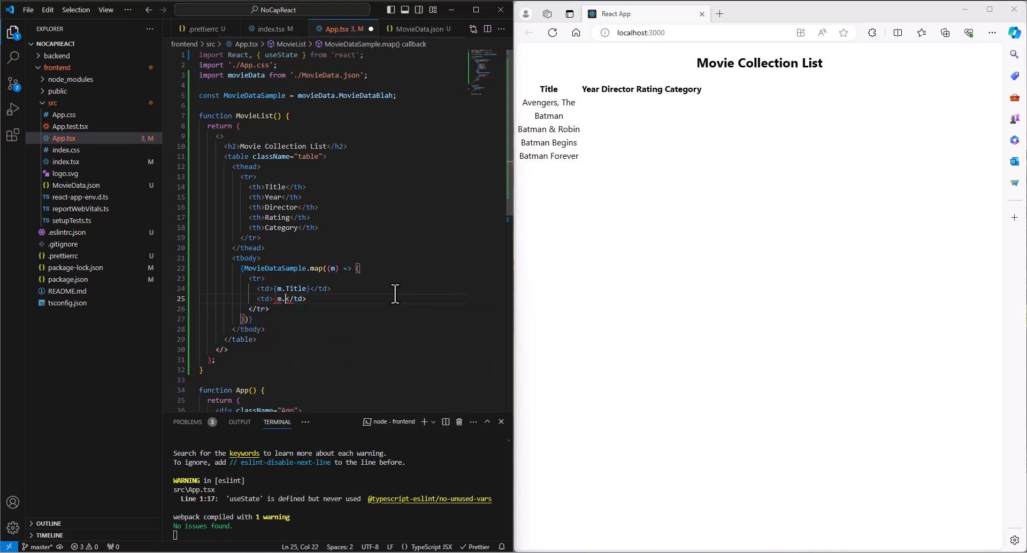
{"action": "type", "text": "Year}"}
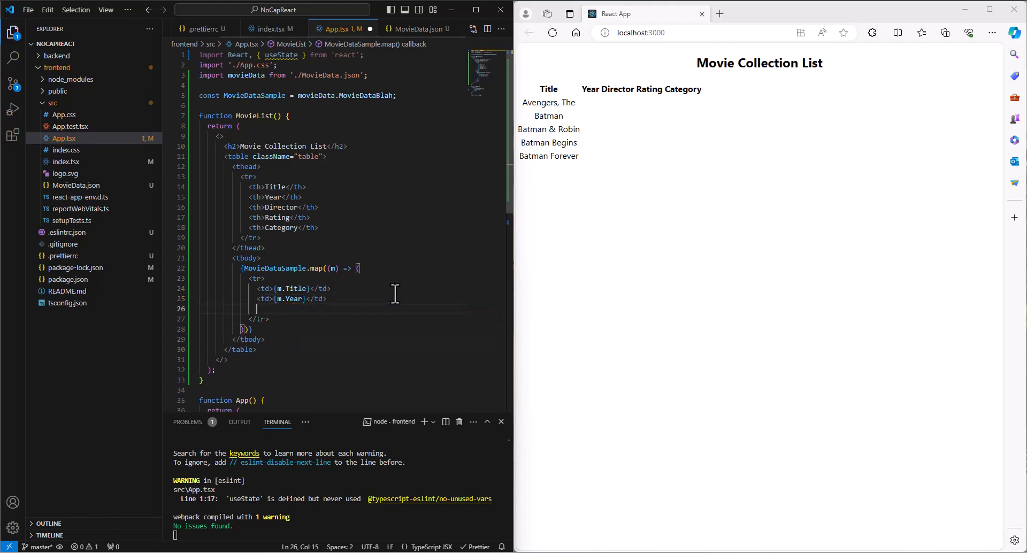
{"action": "type", "text": "<td>{m.Director}</td>"}
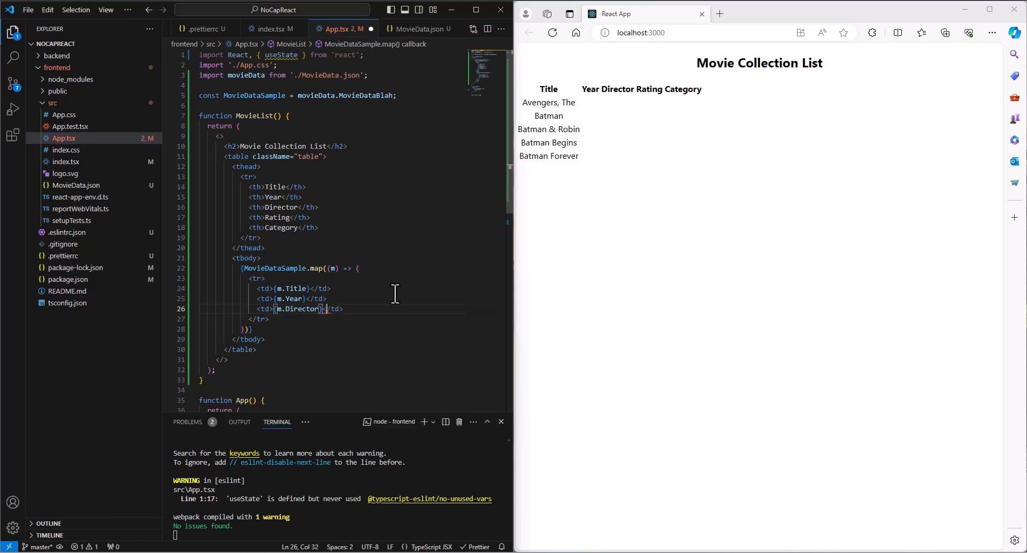
{"action": "type", "text": "<td></td>"}
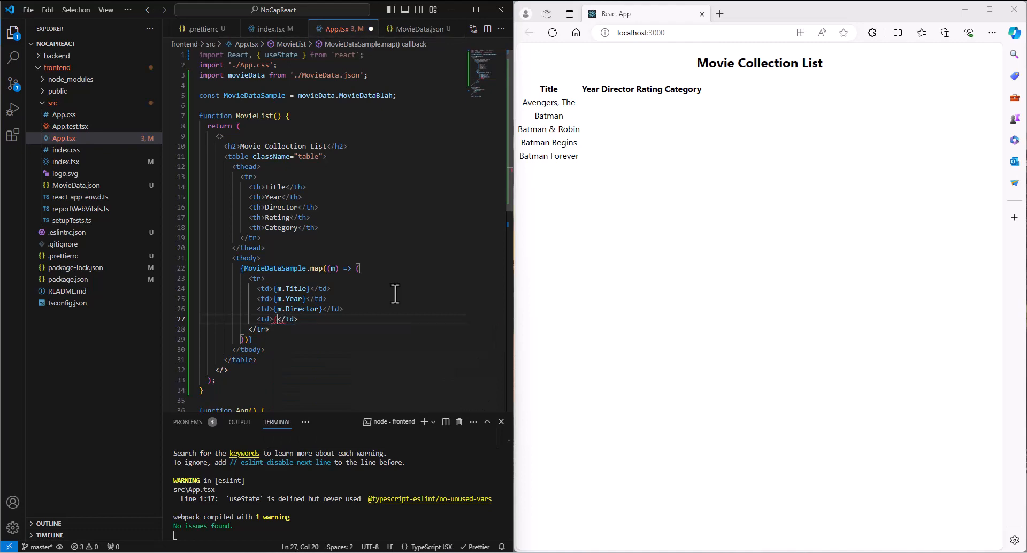
{"action": "type", "text": "m.Rating}"}
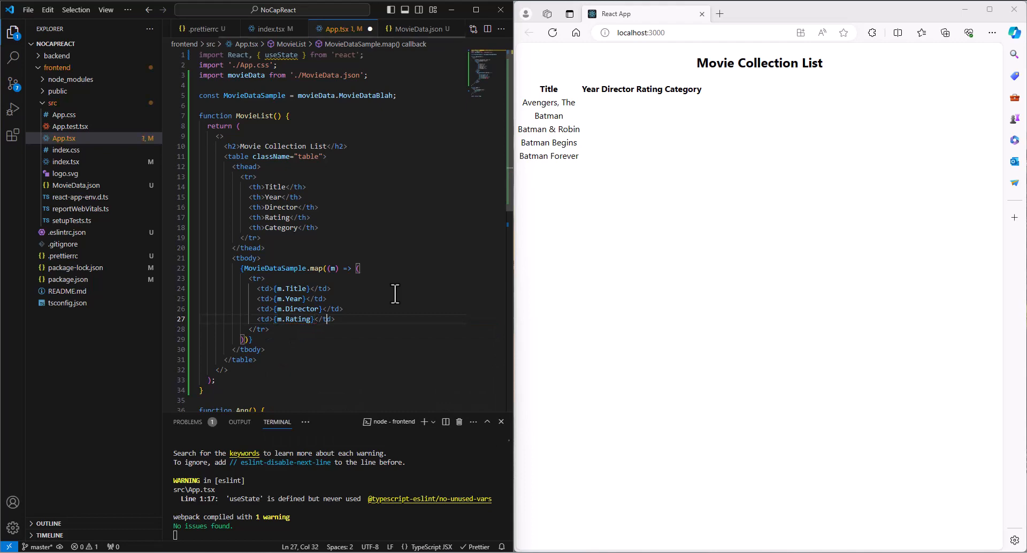
{"action": "key", "text": "Enter"}
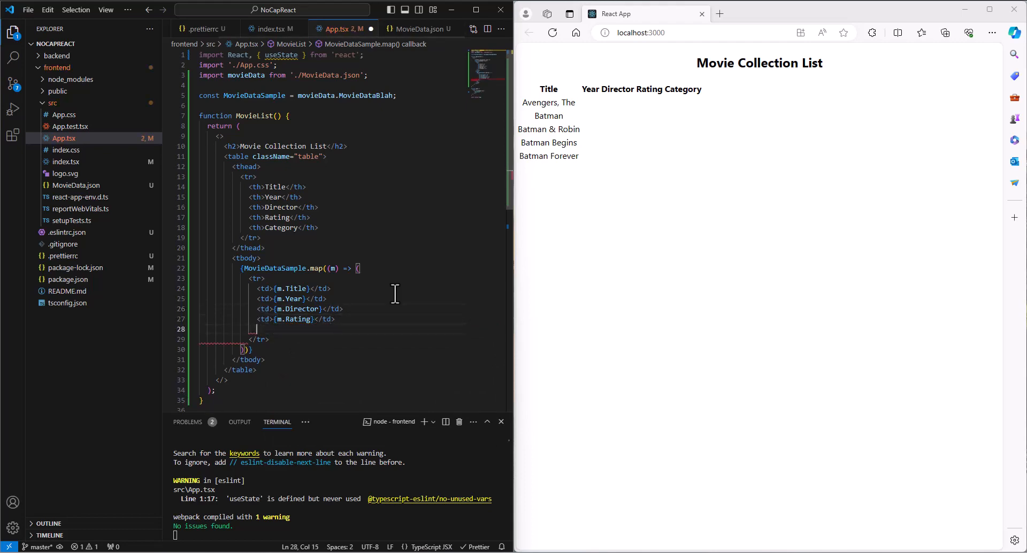
{"action": "type", "text": "<td></td>"}
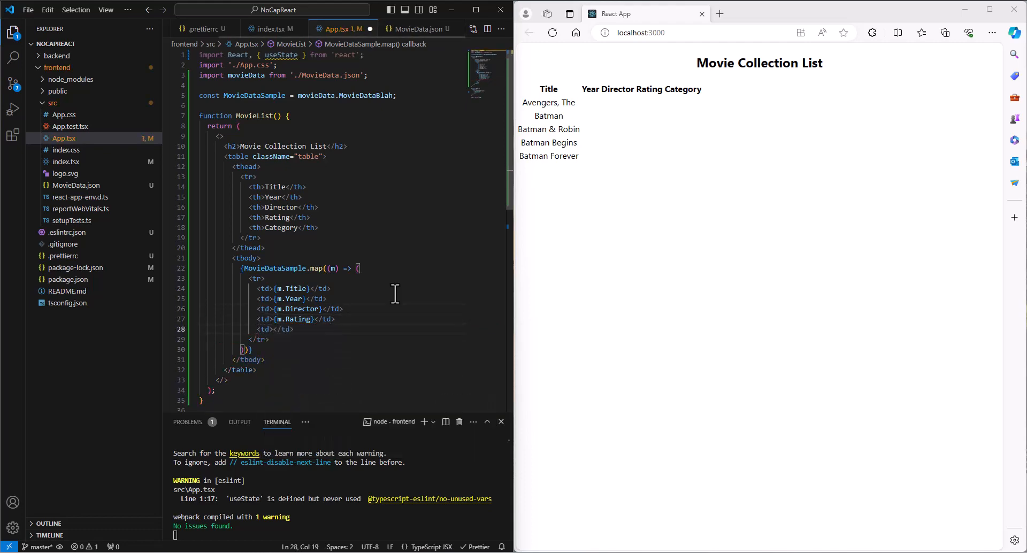
{"action": "type", "text": "m.Category}"}
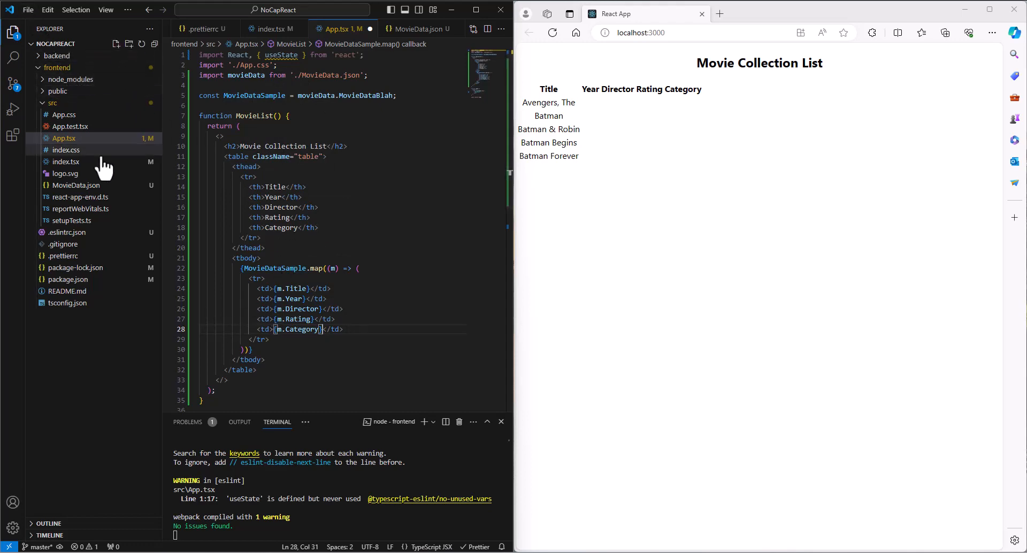
Save App.tsx with Ctrl+S to refresh the Edge preview.
{"action": "key", "text": "ctrl+s"}
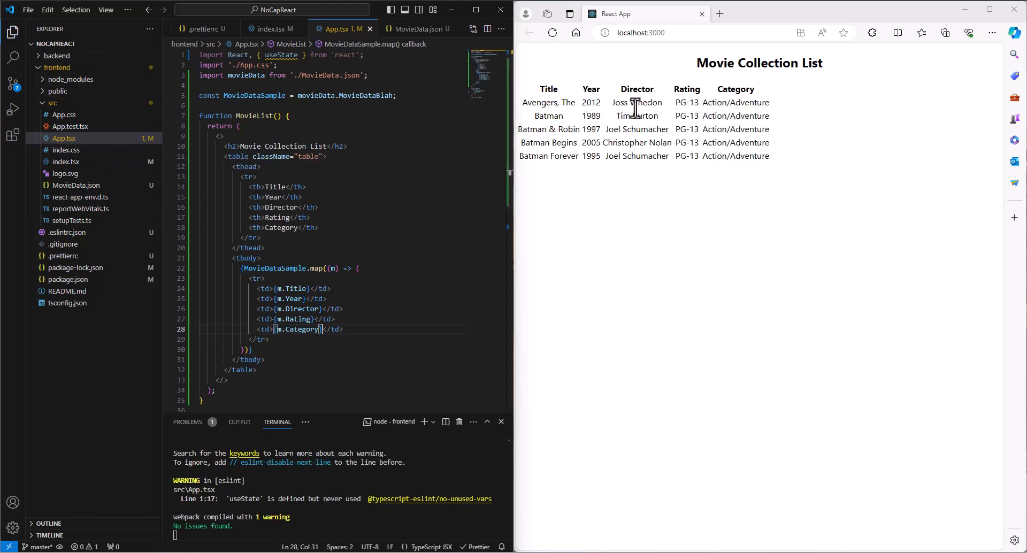
{"action": "mouse_move", "coordinate": [550, 118]}
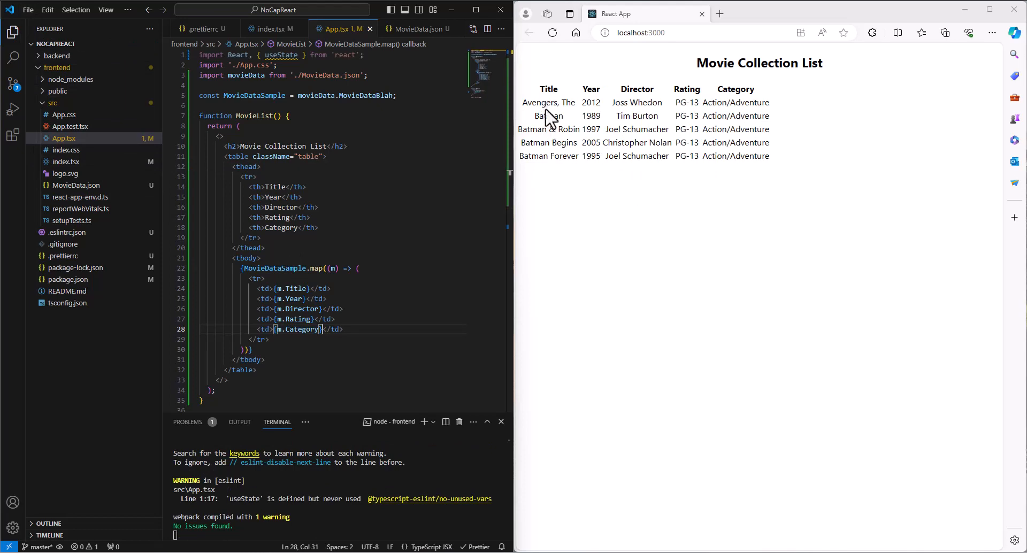
{"action": "mouse_move", "coordinate": [643, 103]}
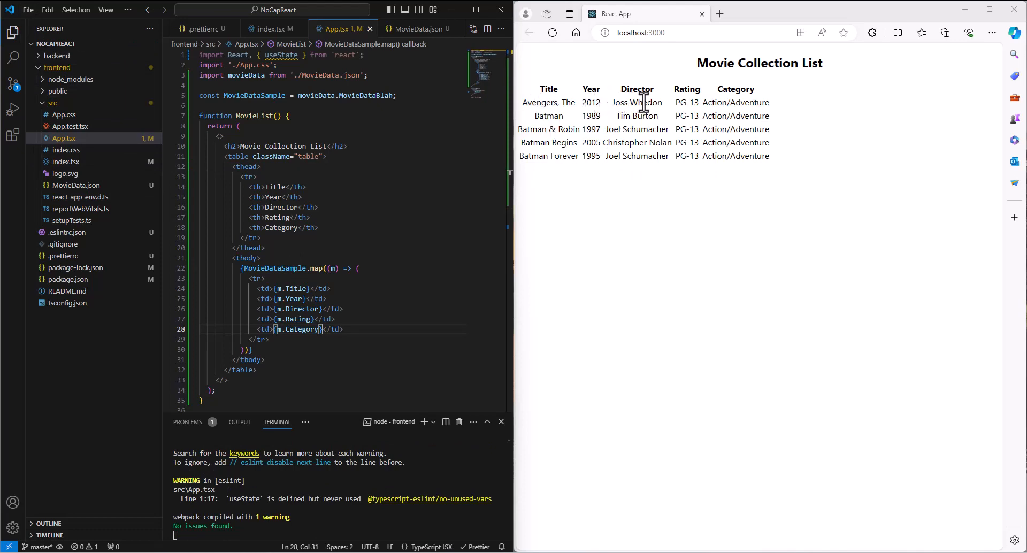
{"action": "mouse_move", "coordinate": [694, 105]}
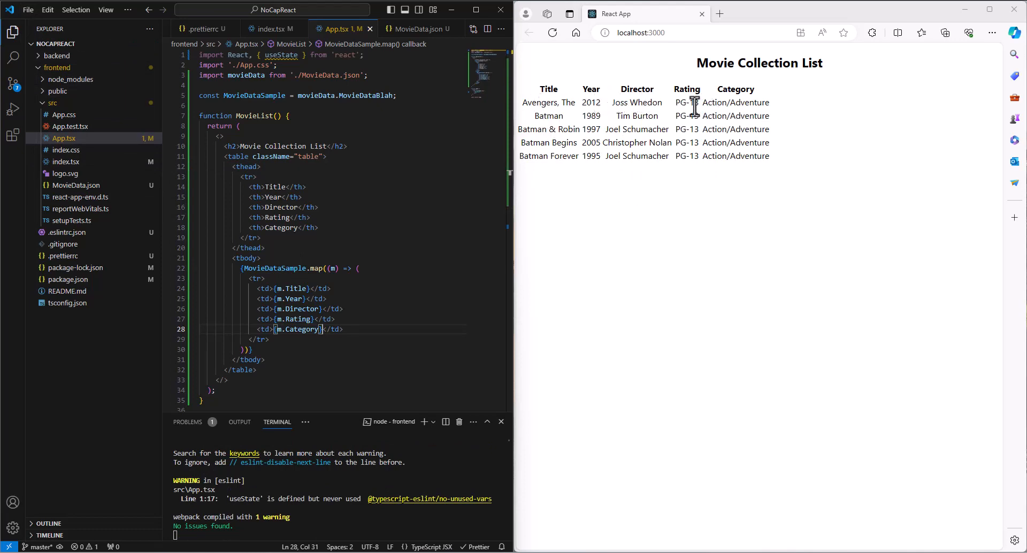
{"action": "mouse_move", "coordinate": [779, 117]}
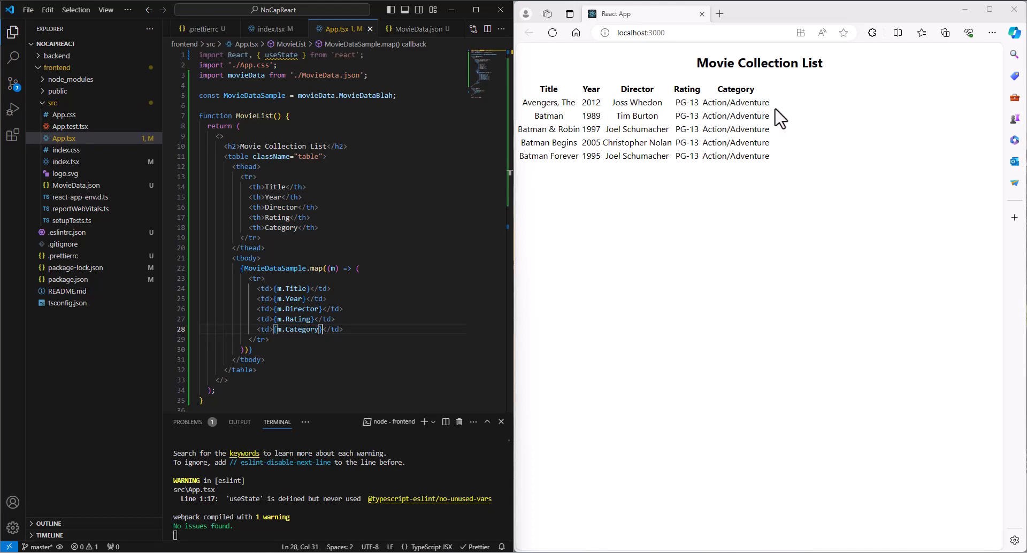
{"action": "mouse_move", "coordinate": [671, 153]}
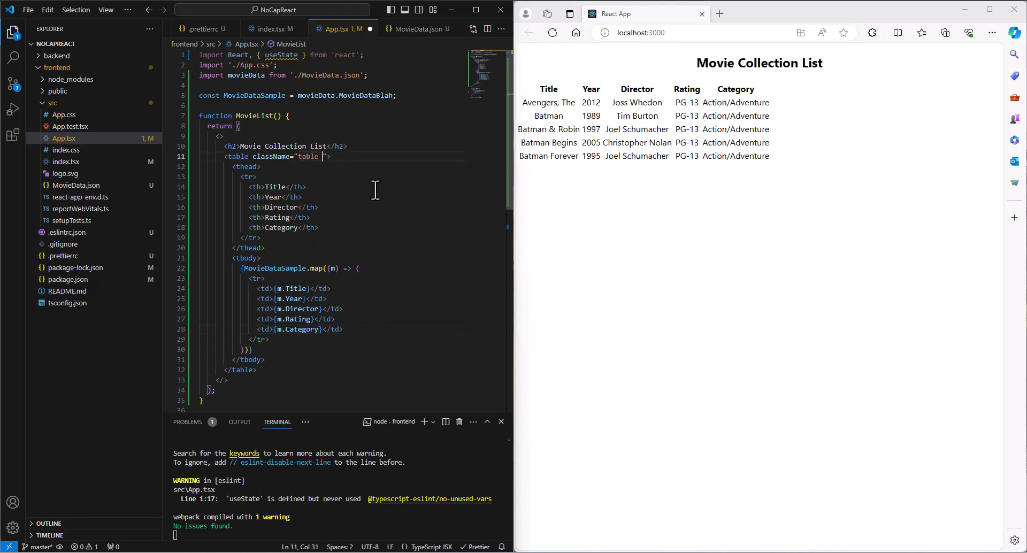
Complete the table element's className as "table table-bordered" on line 11.
{"action": "type", "text": "table-border"}
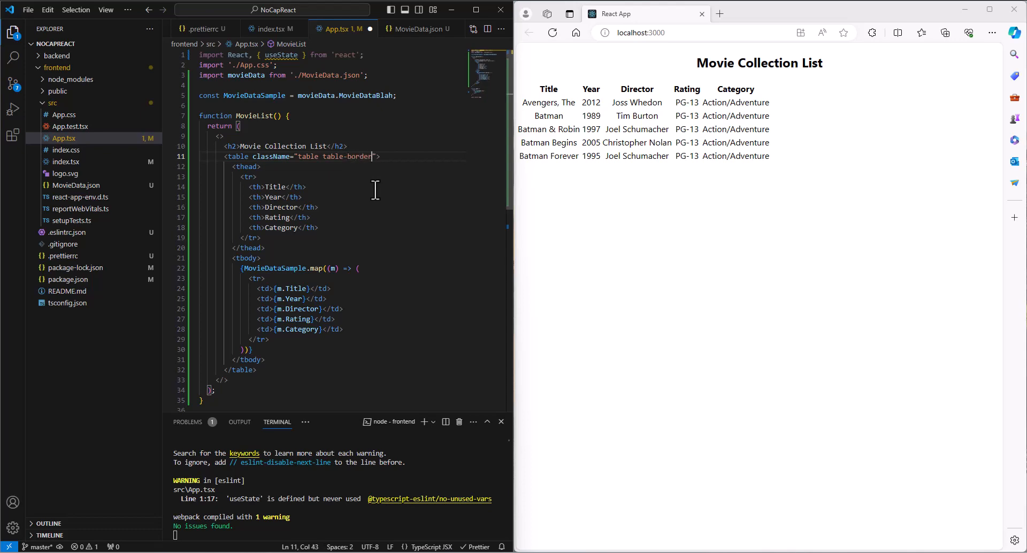
{"action": "type", "text": "ed"}
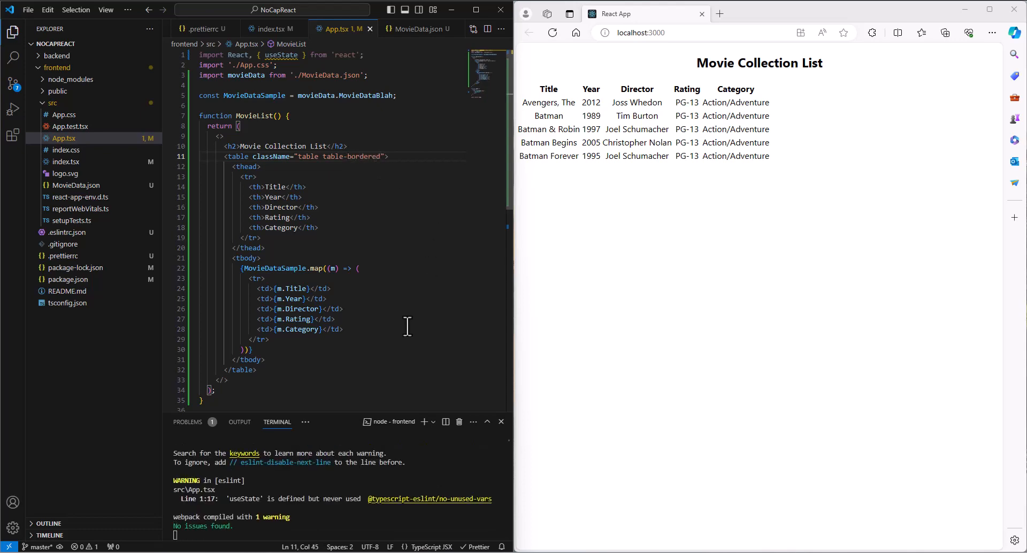
{"action": "left_click", "coordinate": [296, 156]}
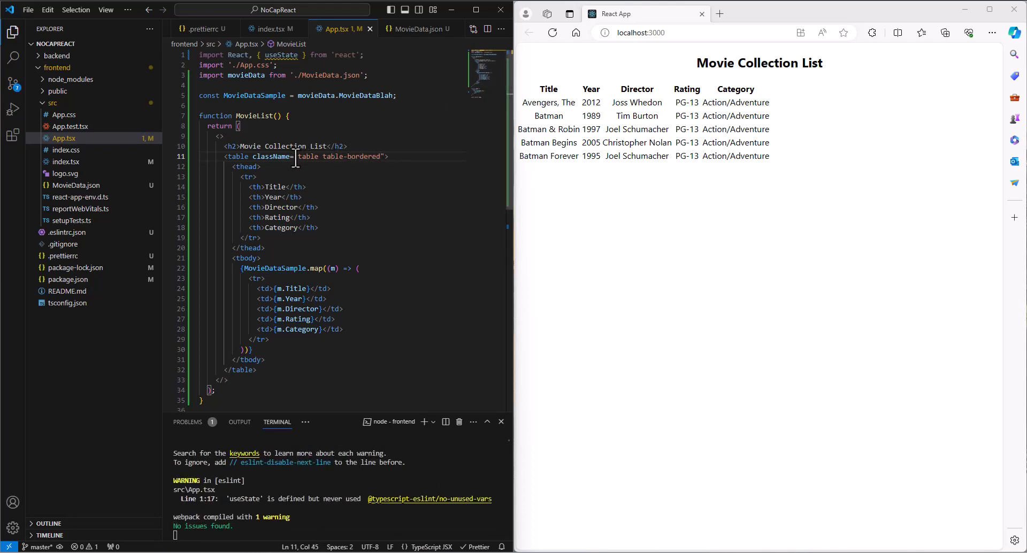
{"action": "mouse_move", "coordinate": [681, 233]}
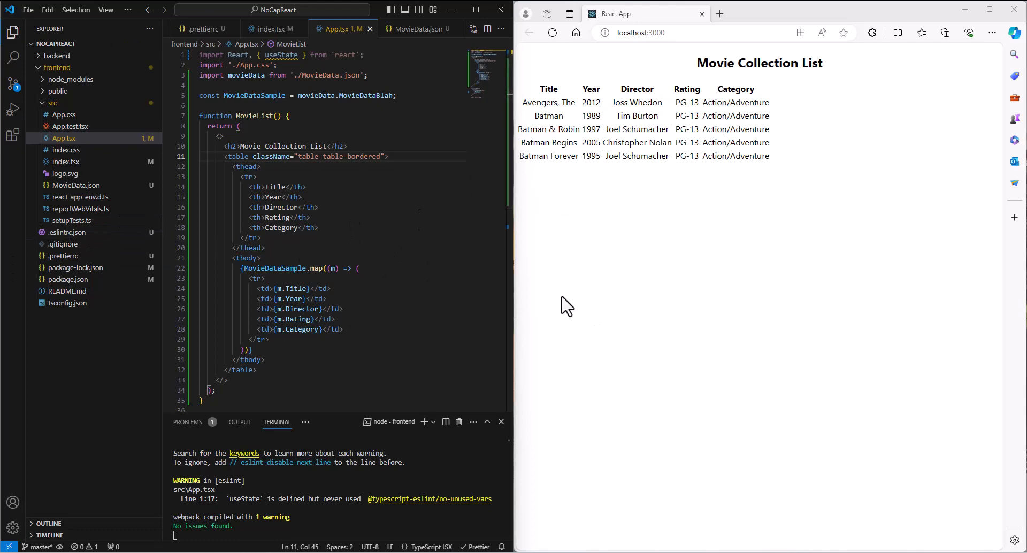
{"action": "mouse_move", "coordinate": [604, 141]}
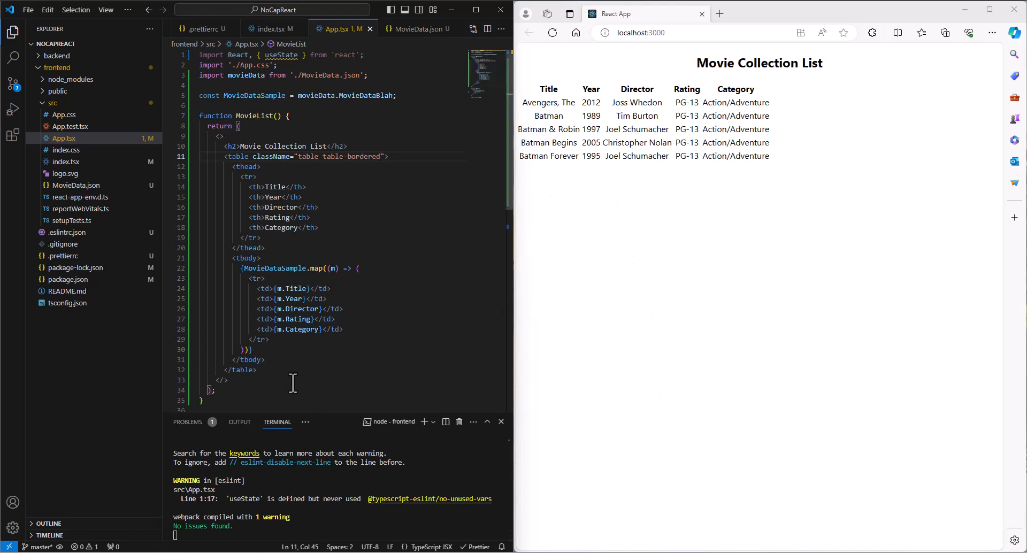
{"action": "scroll", "scroll_direction": "down", "scroll_amount": 3}
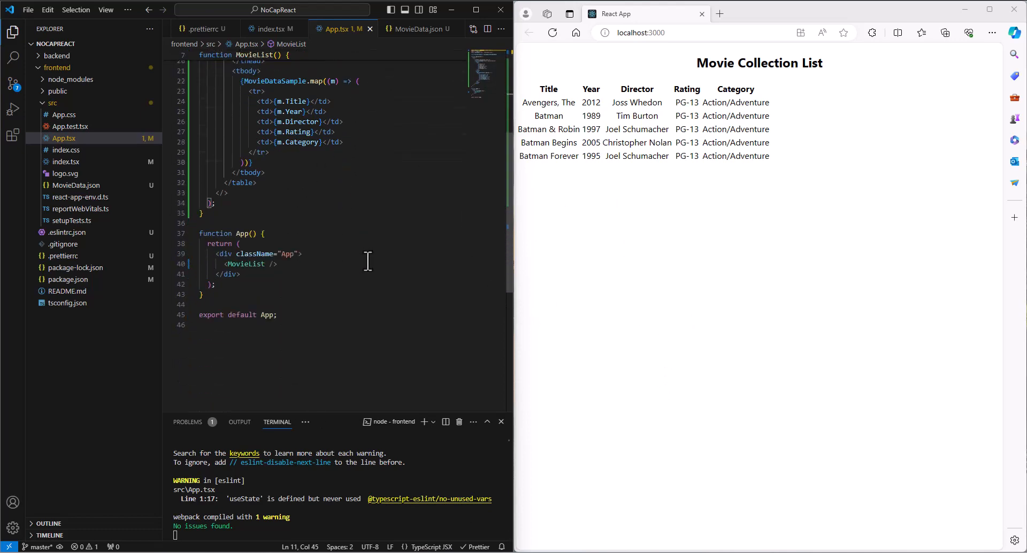
{"action": "scroll", "scroll_direction": "up", "scroll_amount": 3}
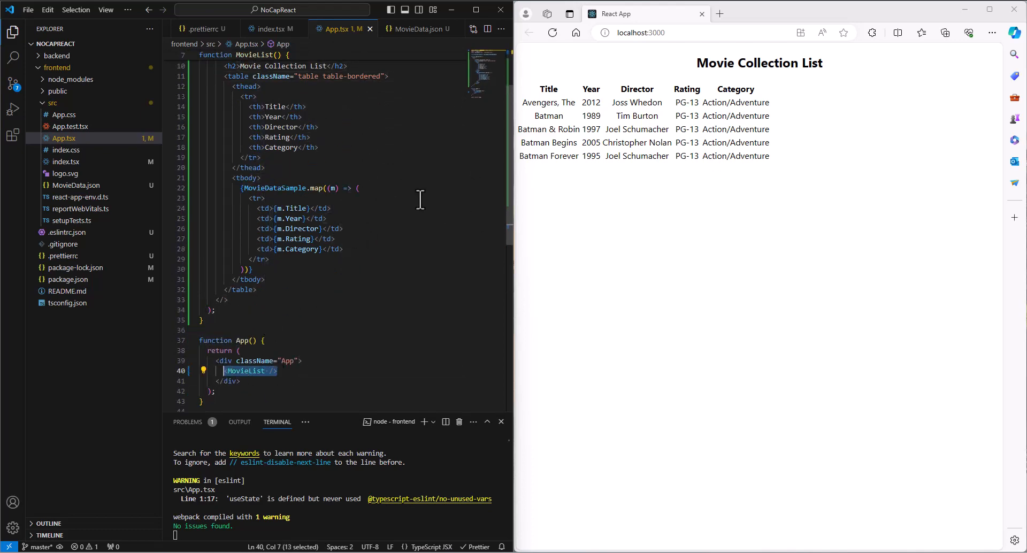
{"action": "scroll", "scroll_direction": "up", "scroll_amount": 3}
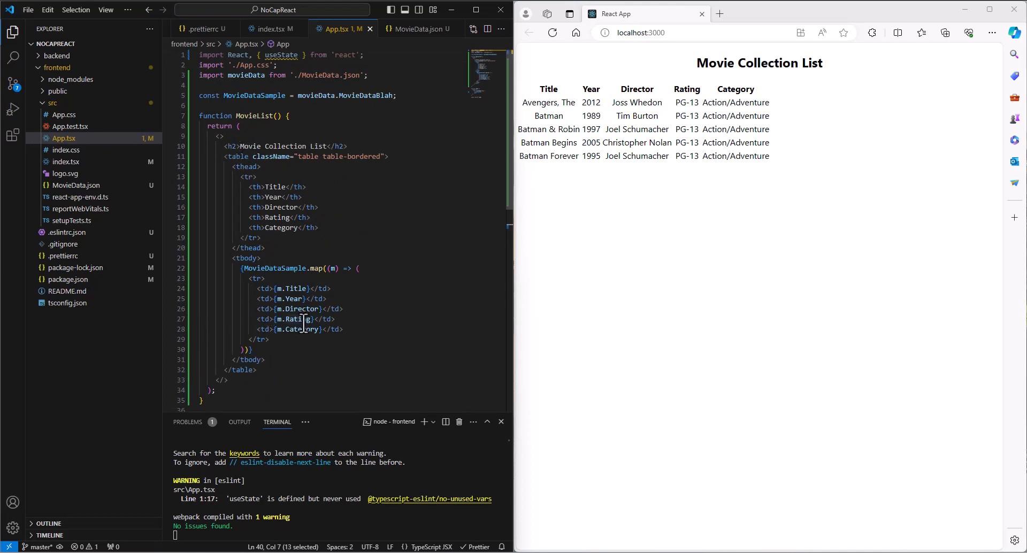
{"action": "mouse_move", "coordinate": [293, 319]}
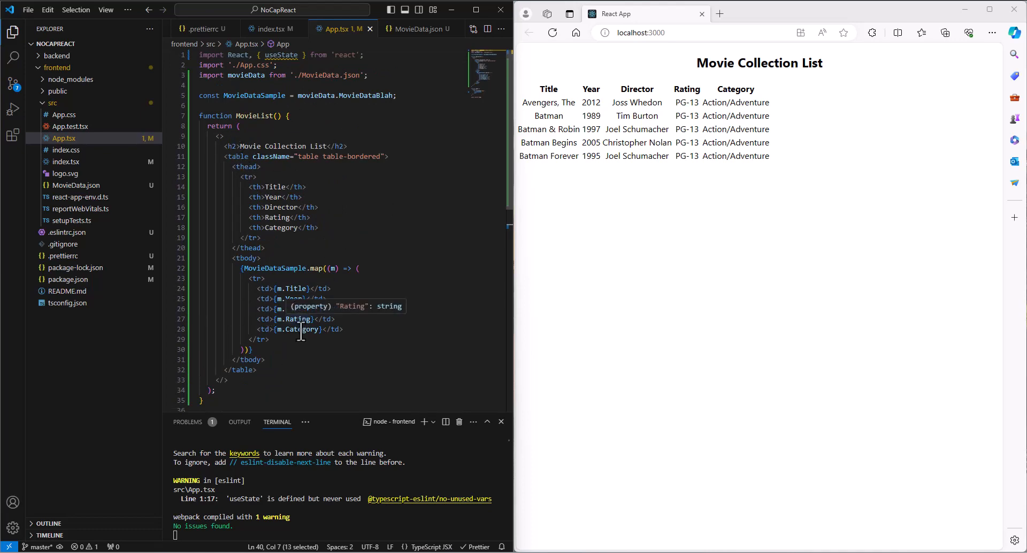
{"action": "mouse_move", "coordinate": [304, 339]}
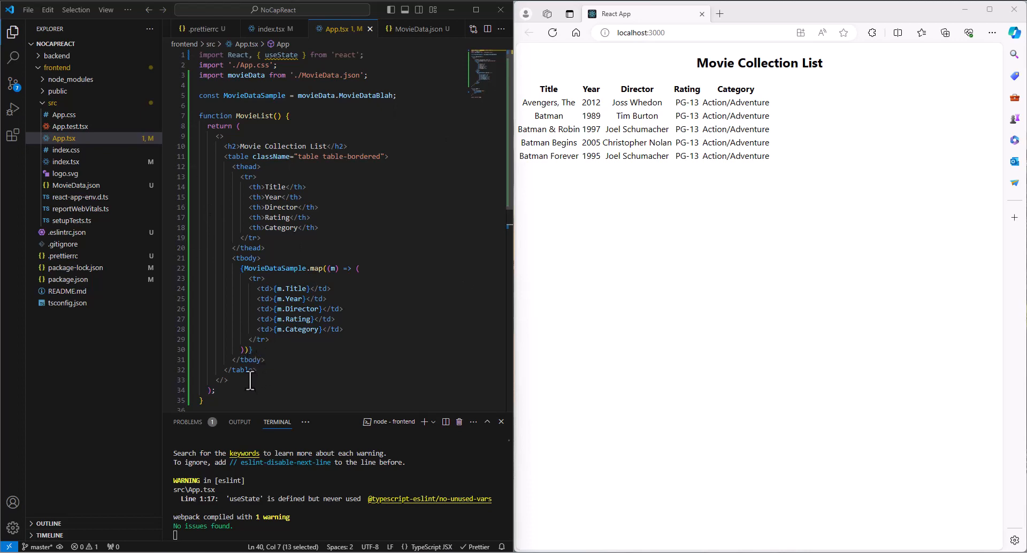
Start a <button> after </table>, then delete the btn className begun on it.
{"action": "left_click", "coordinate": [257, 369]}
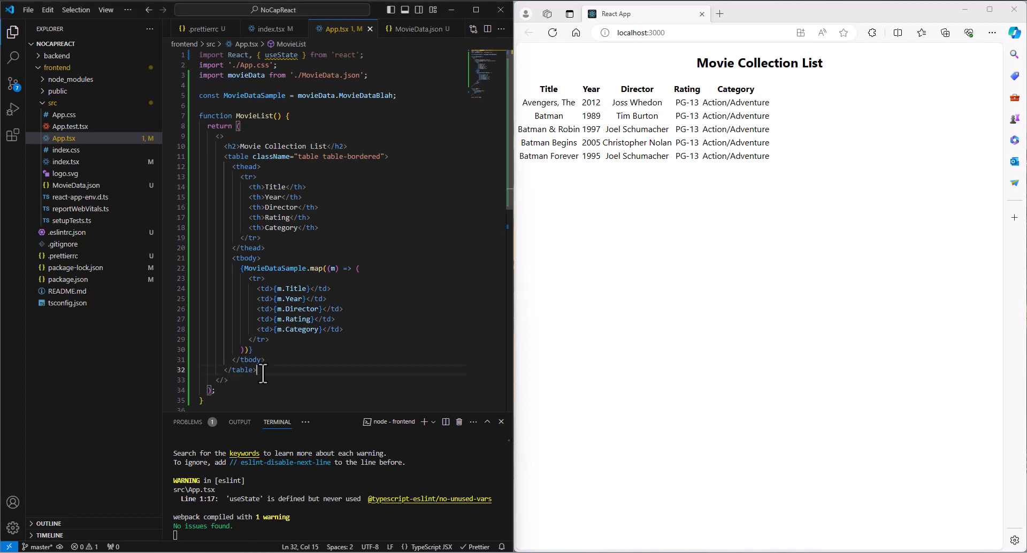
{"action": "type", "text": "<b"}
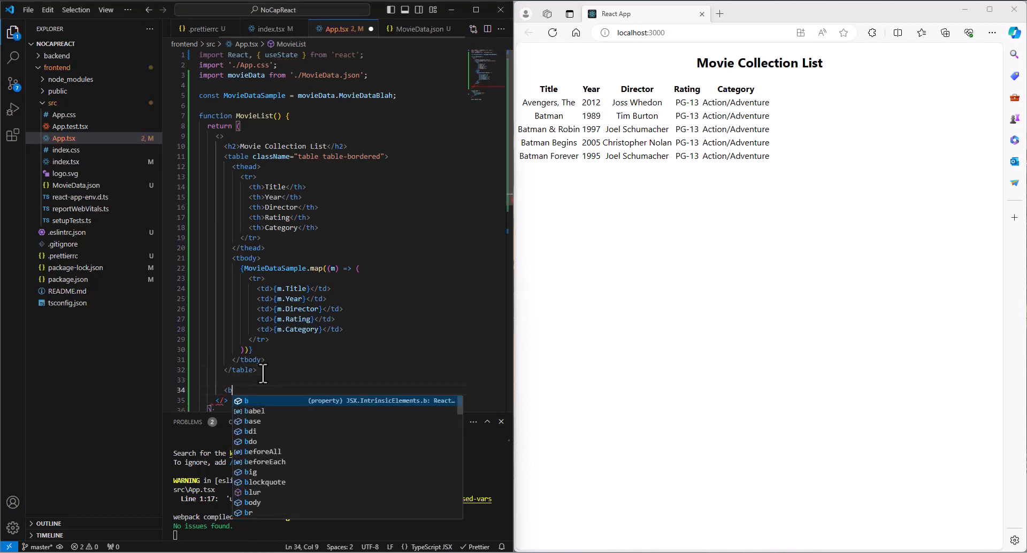
{"action": "type", "text": "utton"}
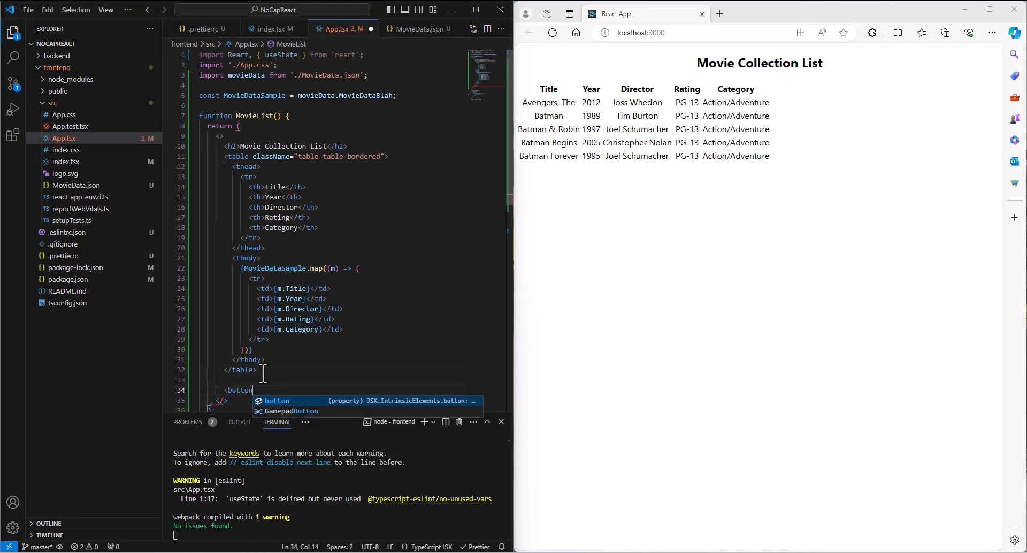
{"action": "key", "text": "Escape"}
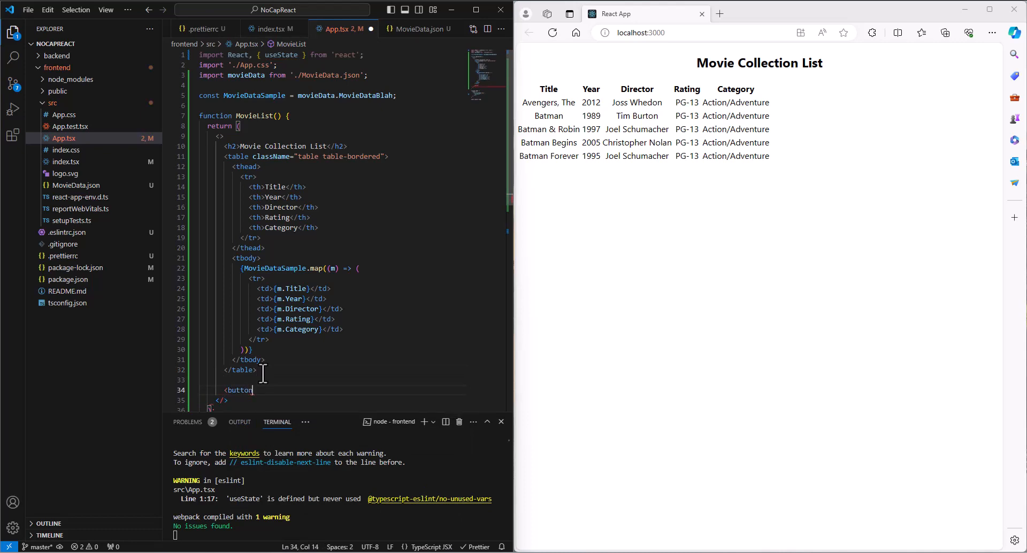
{"action": "type", "text": "className="}
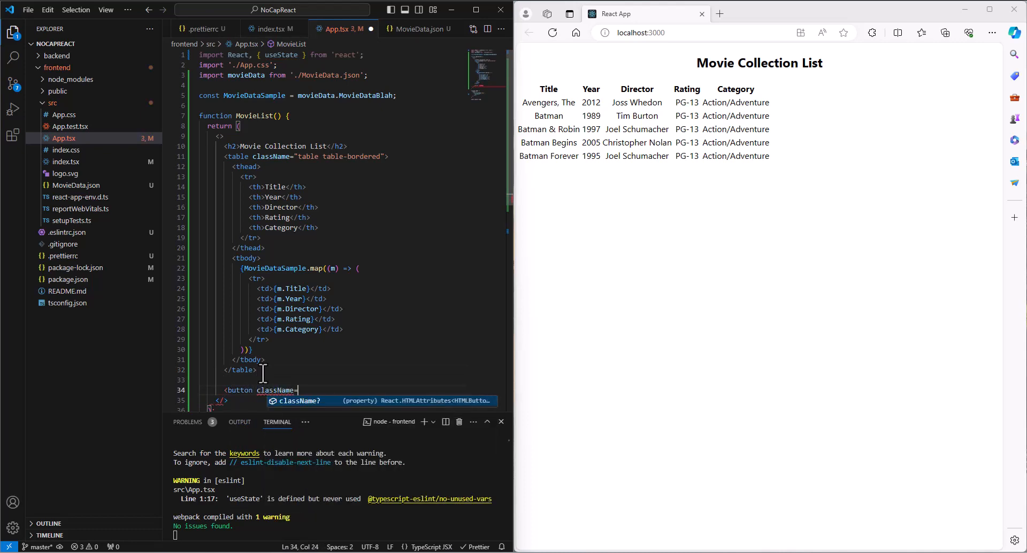
{"action": "type", "text": "btn b"}
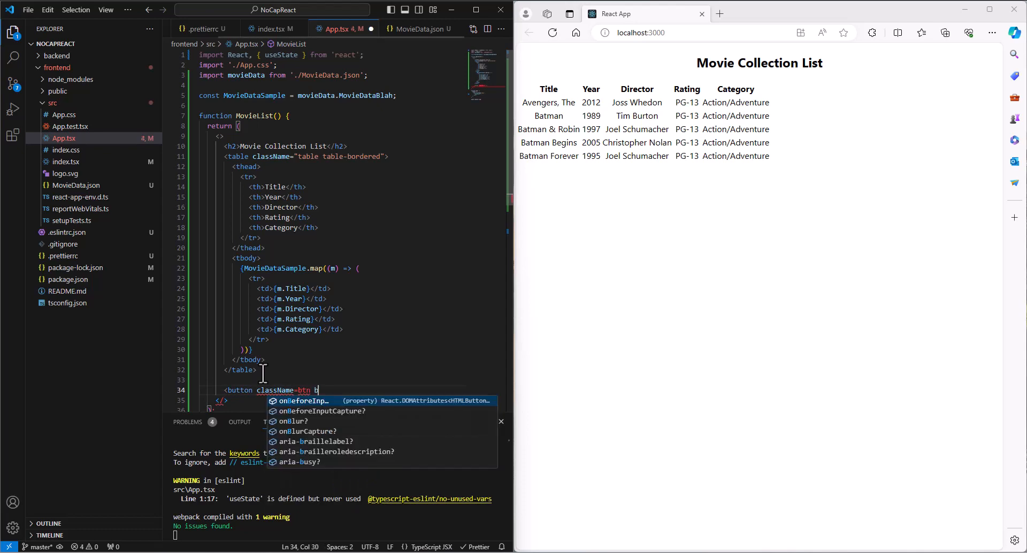
{"action": "type", "text": "tn-pri"}
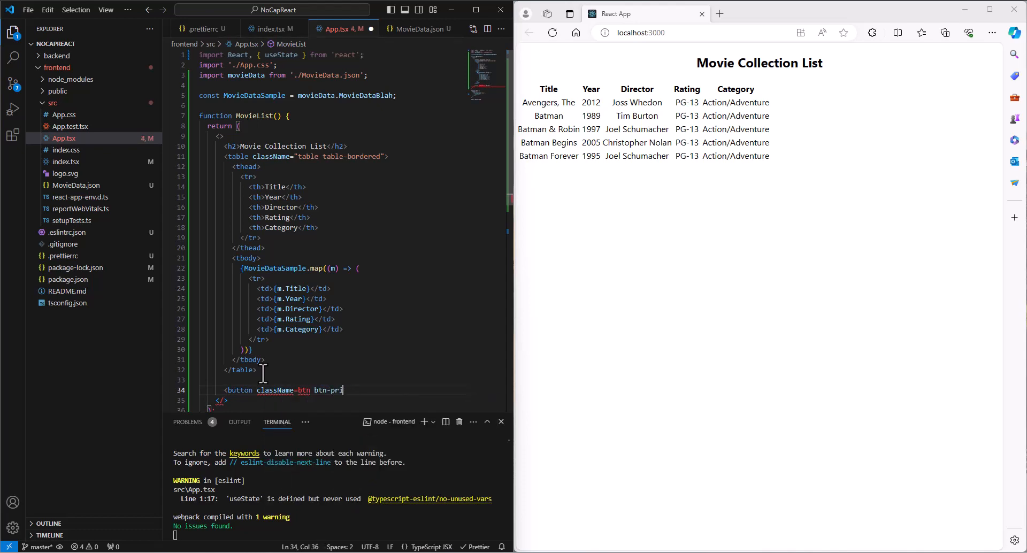
{"action": "type", "text": "mary\""}
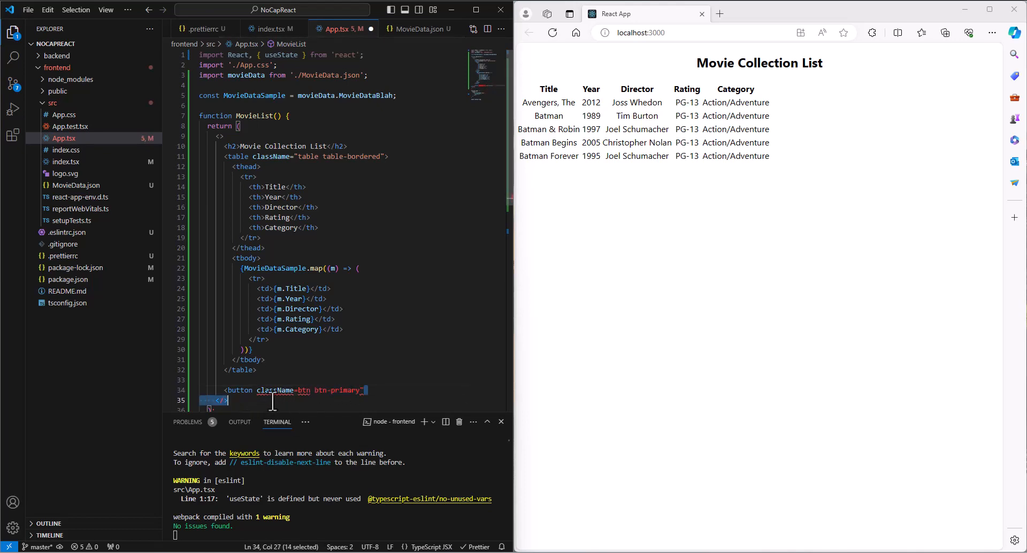
{"action": "key", "text": "Delete"}
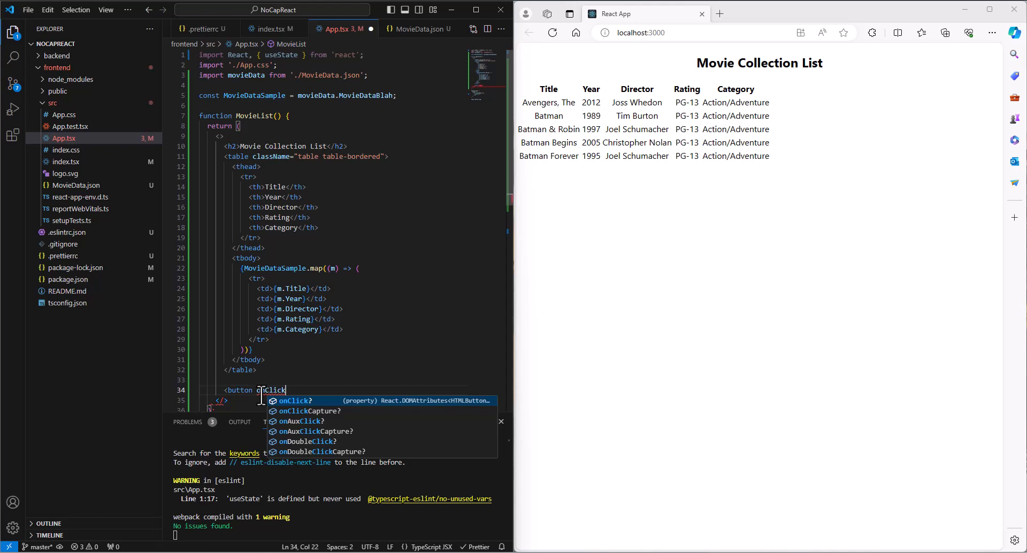
Give the button onClick={addMovie} and the label 'Add Movie'.
{"action": "type", "text": "={"}
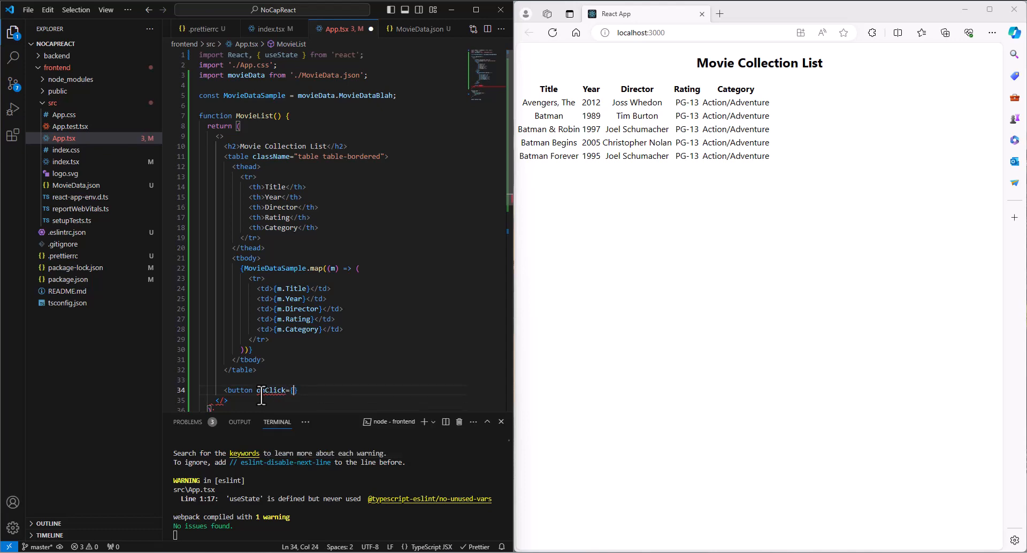
{"action": "type", "text": "addMovie"}
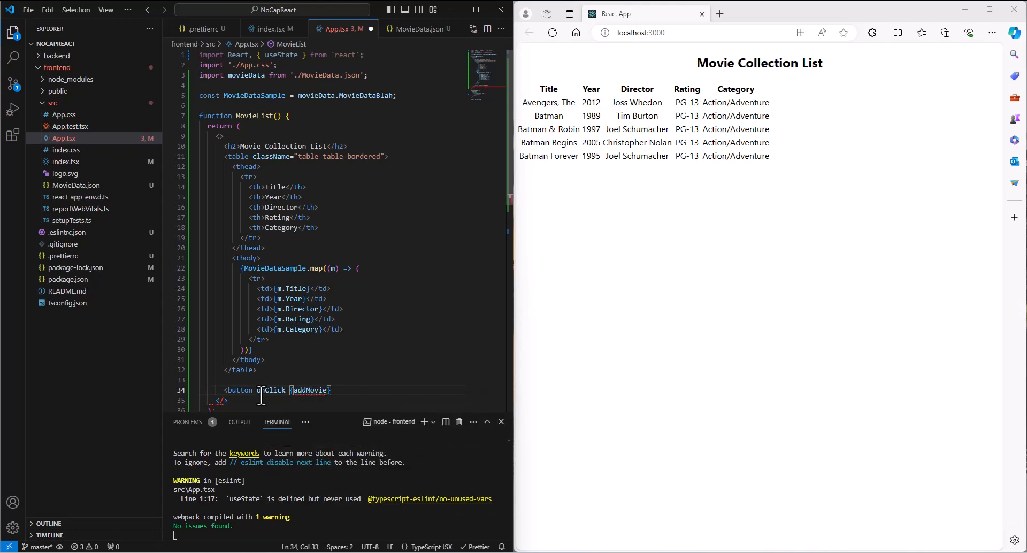
{"action": "type", "text": "></button>"}
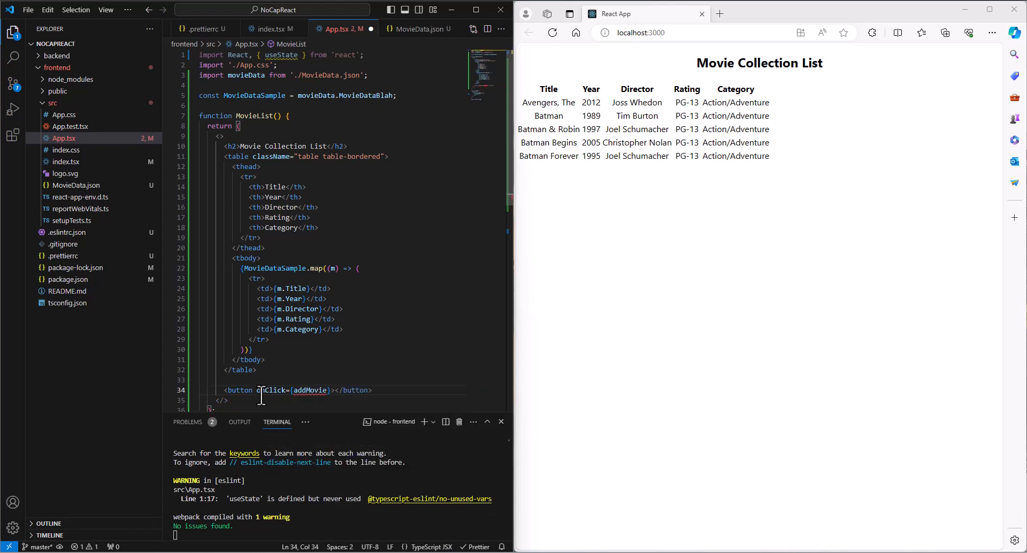
{"action": "type", "text": "Add"}
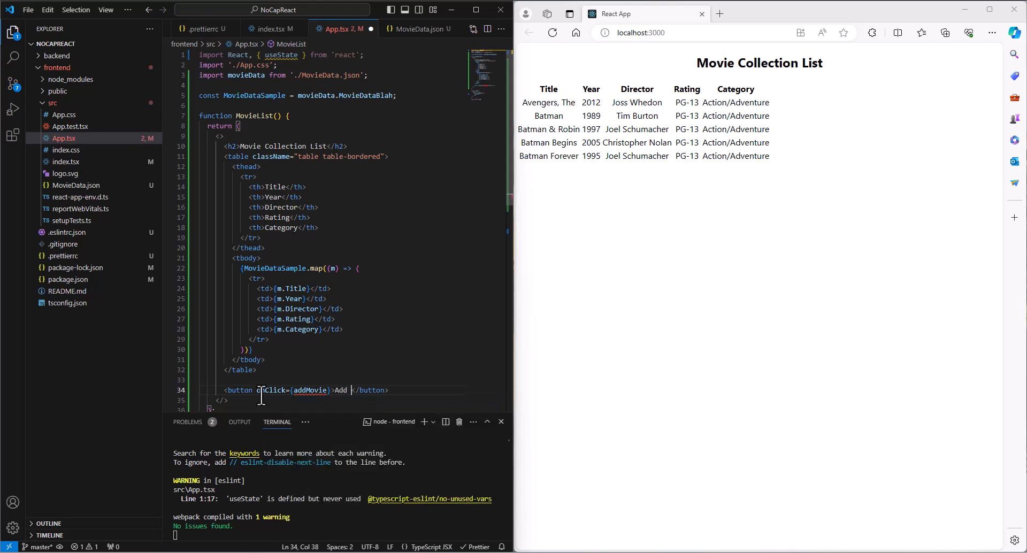
{"action": "type", "text": "Movie"}
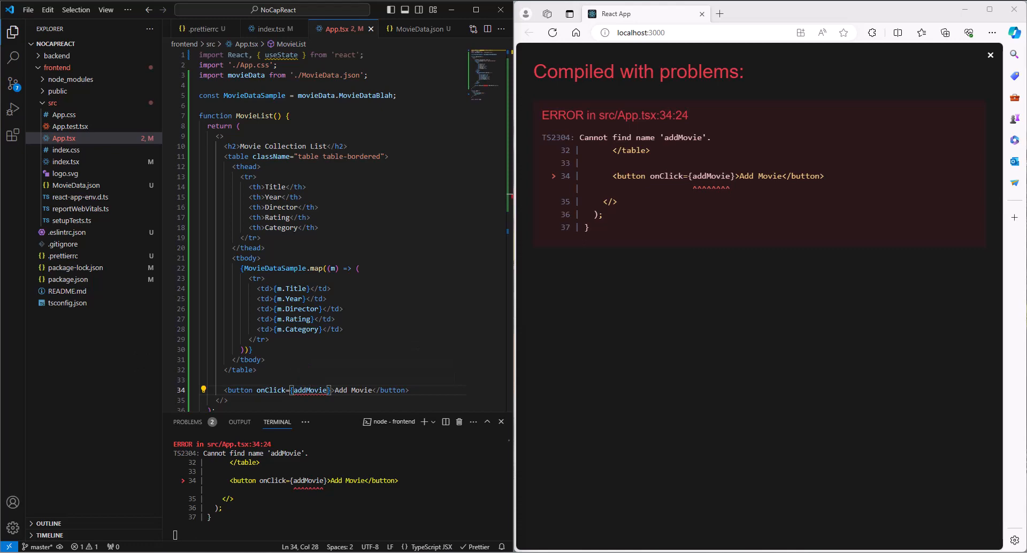
At the top of MovieList, define const addMovie = () => { setListOfMovies([...MovieDataSample, ]) }.
{"action": "left_click", "coordinate": [323, 116]}
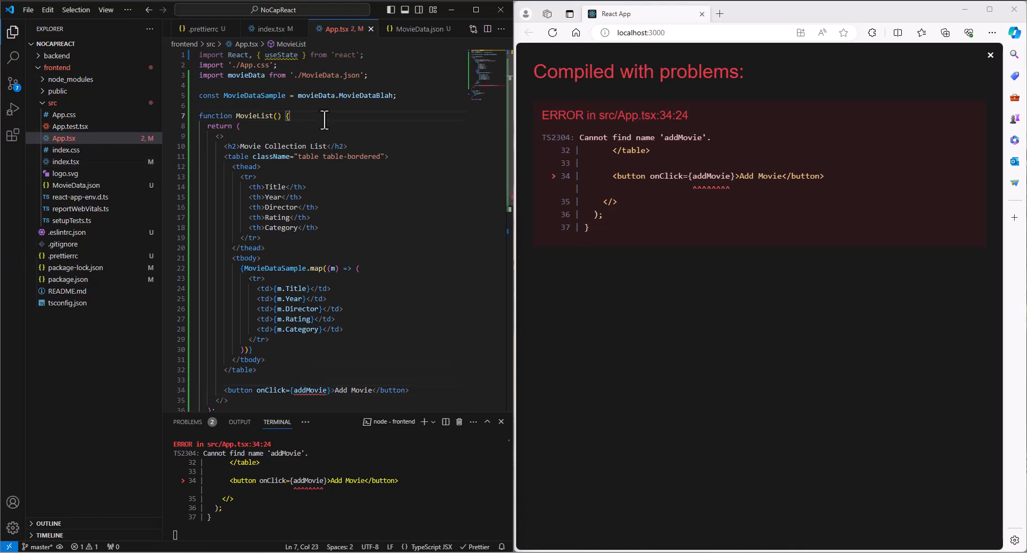
{"action": "type", "text": "con"}
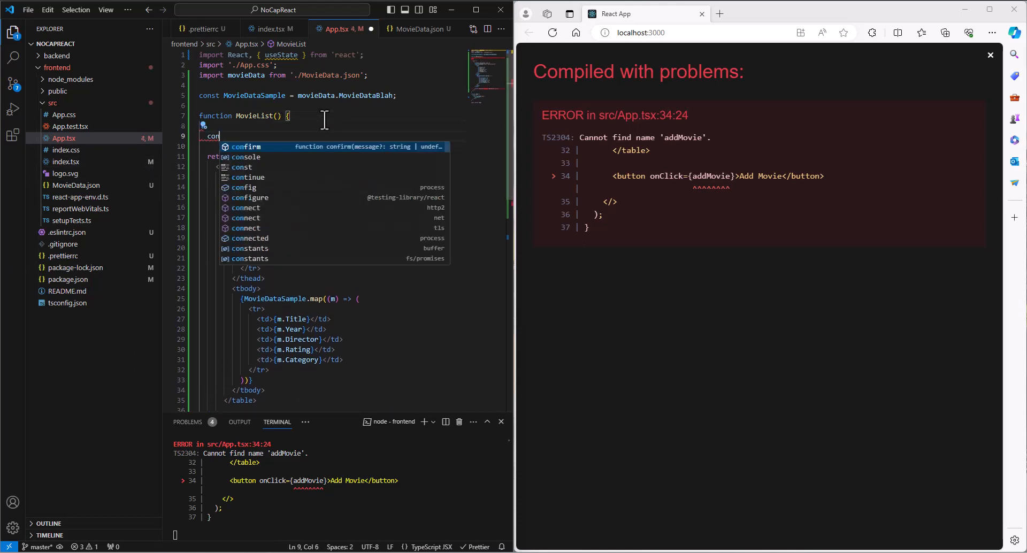
{"action": "type", "text": "addMovie ="}
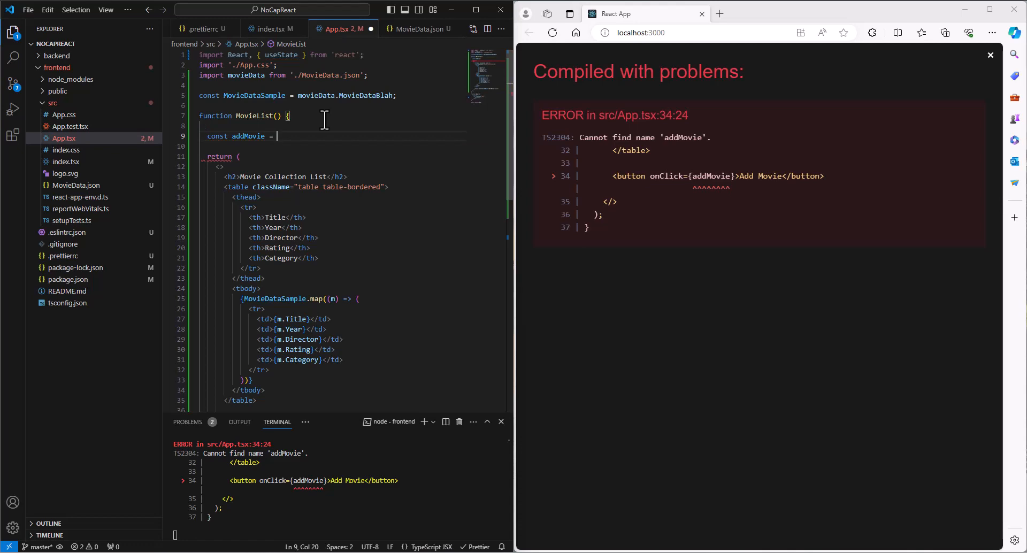
{"action": "type", "text": "()"}
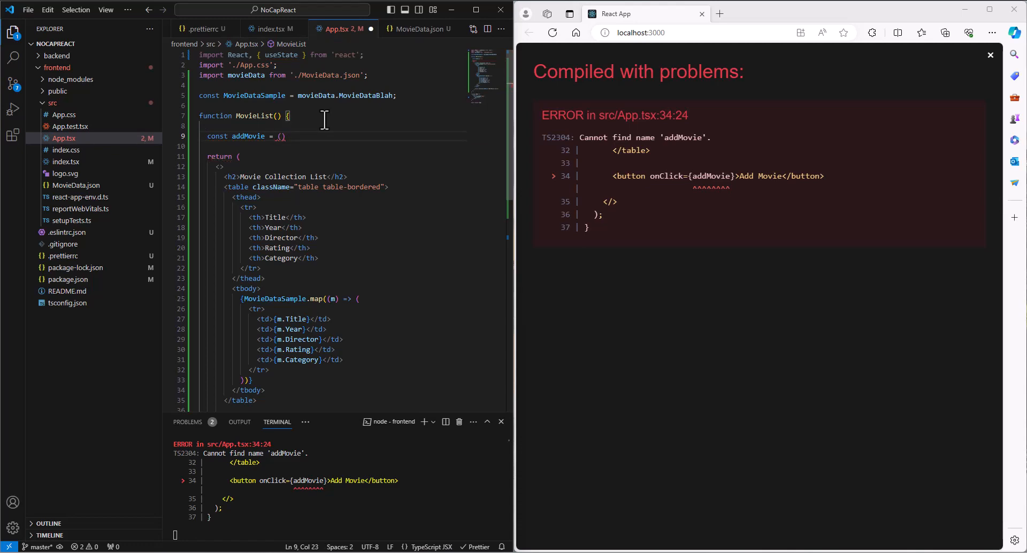
{"action": "type", "text": "=>"}
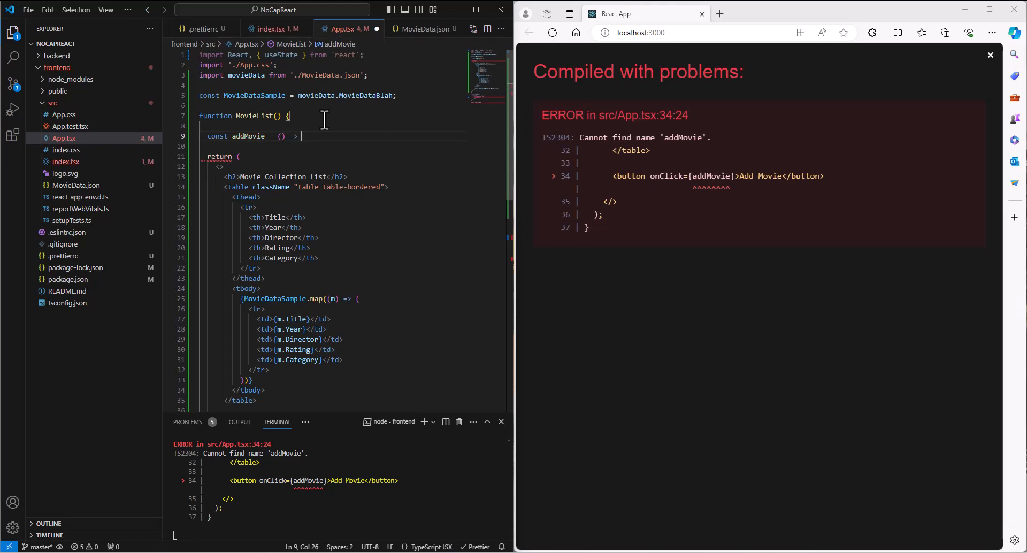
{"action": "type", "text": "{}"}
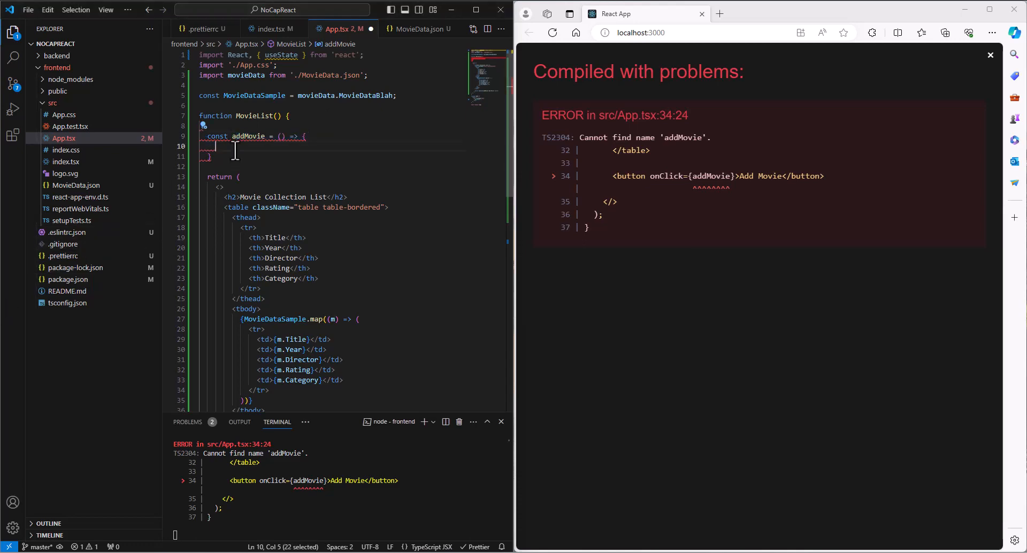
{"action": "type", "text": "setListt"}
{"action": "type", "text": "...MovieDataSample"}
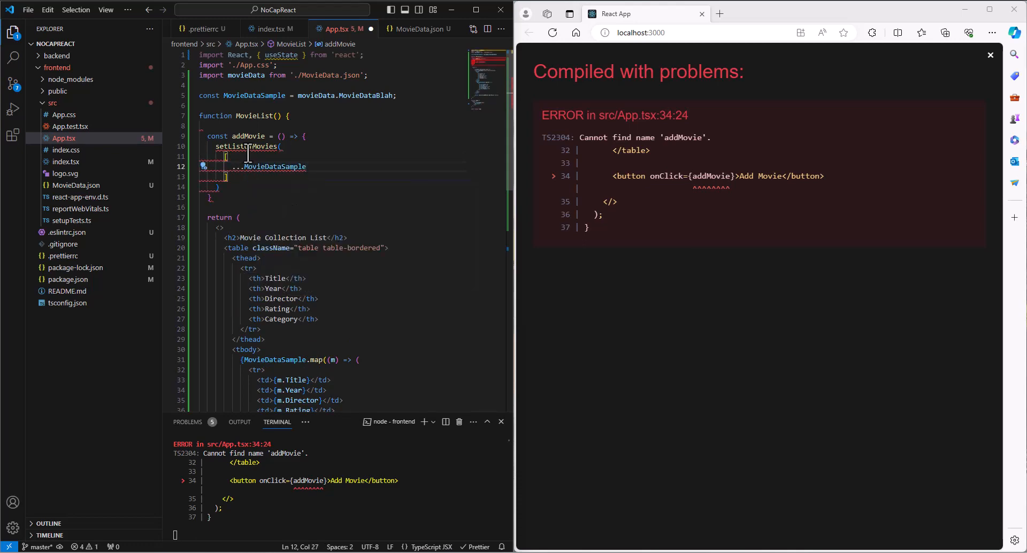
{"action": "type", "text": ","}
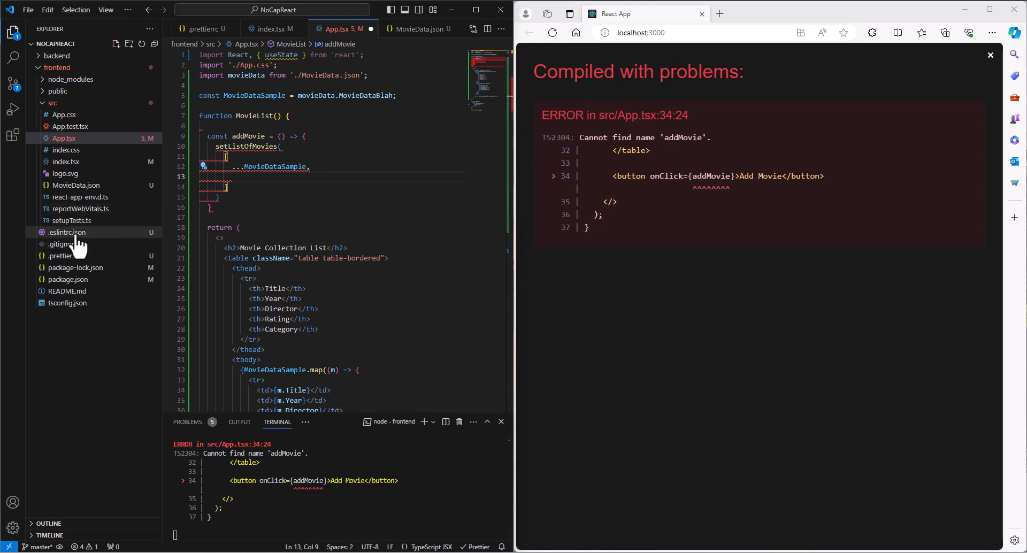
{"action": "mouse_move", "coordinate": [78, 212]}
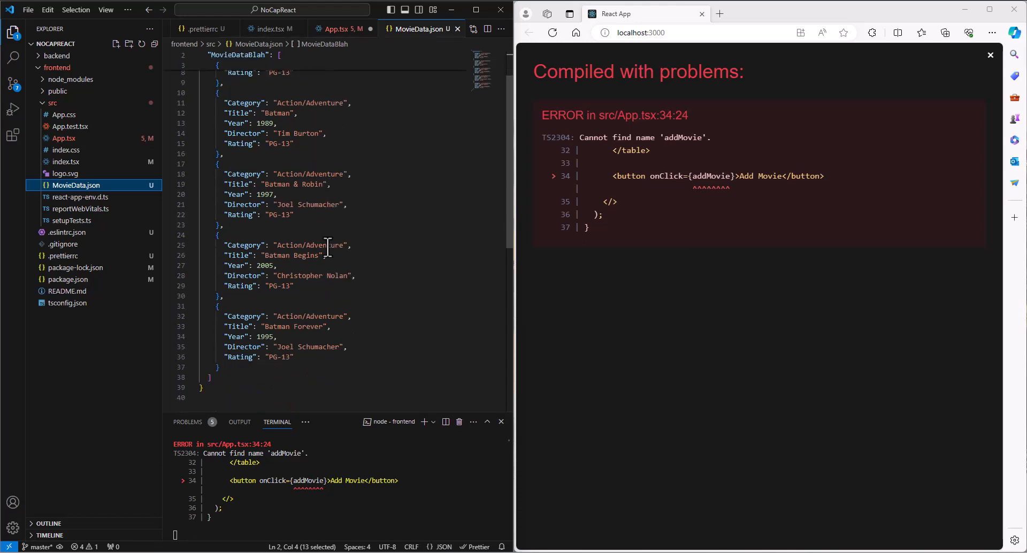
{"action": "mouse_move", "coordinate": [289, 164]}
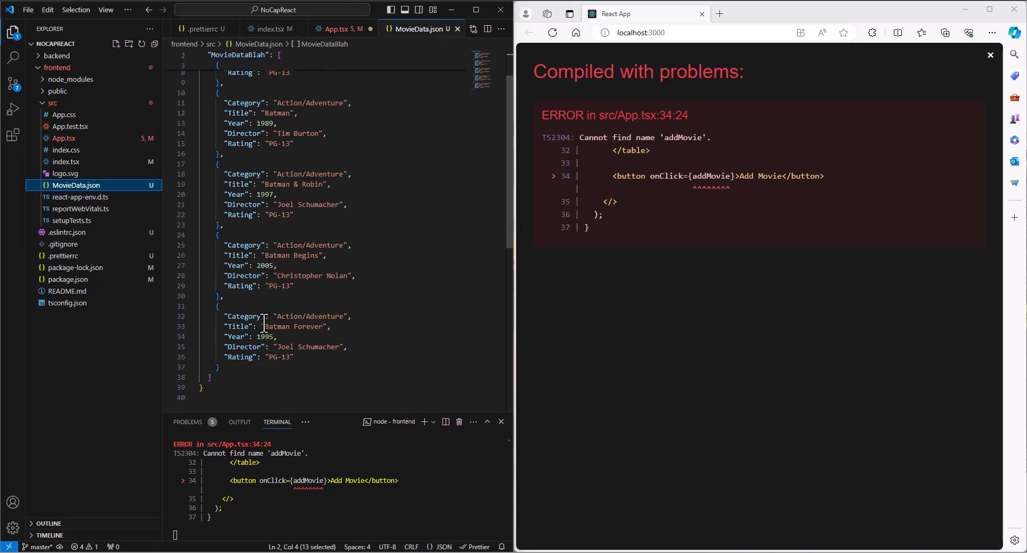
{"action": "mouse_move", "coordinate": [163, 288]}
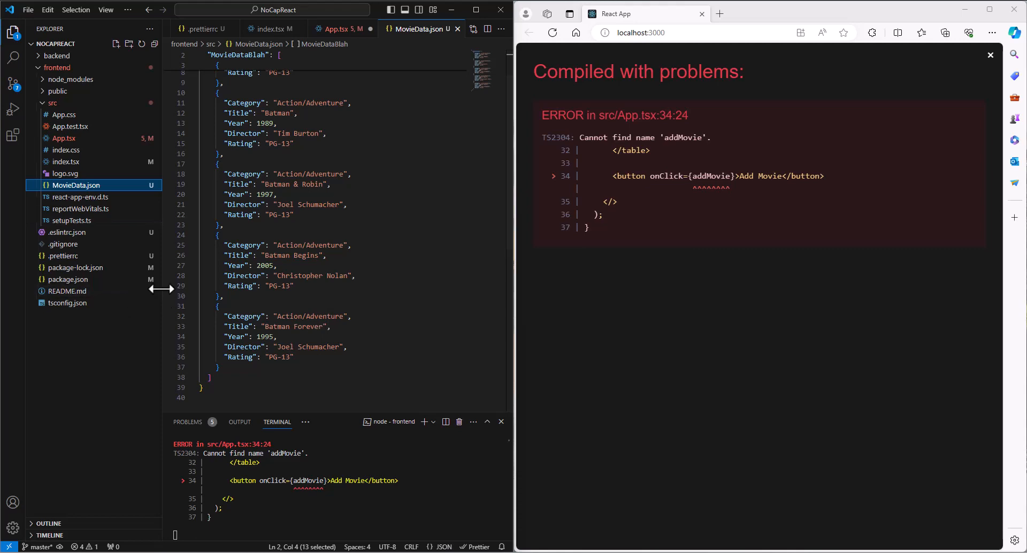
{"action": "mouse_move", "coordinate": [346, 305]}
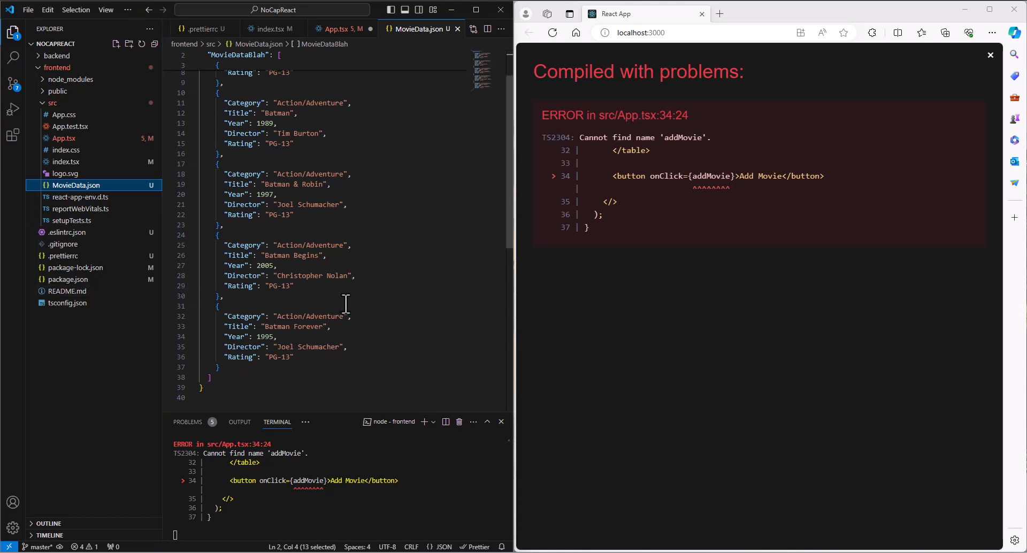
{"action": "mouse_move", "coordinate": [173, 256]}
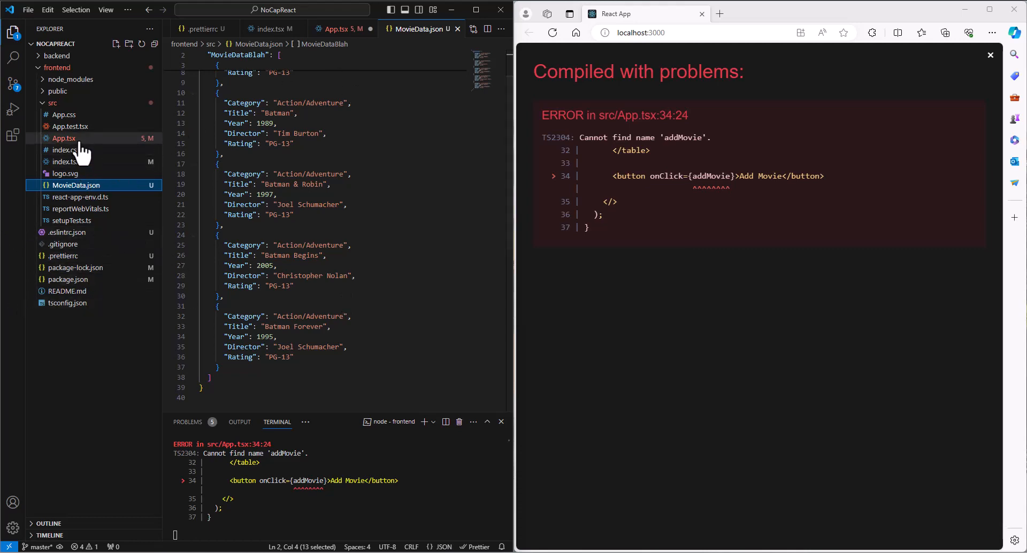
Back in App.tsx, begin the new movie object with Category 'Action/Adventure' and Title 'Batman Returns'.
{"action": "left_click", "coordinate": [63, 138]}
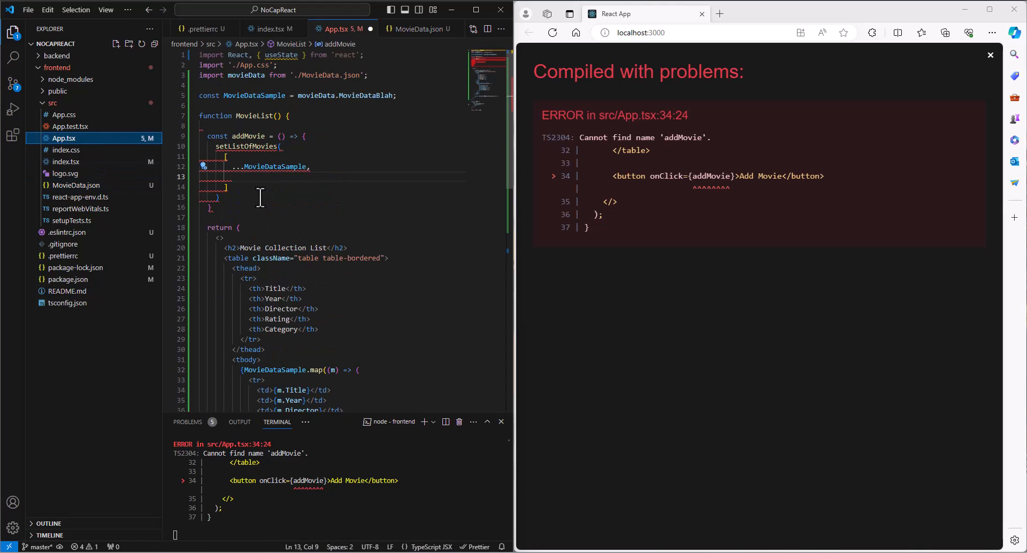
{"action": "mouse_move", "coordinate": [274, 195]}
{"action": "type", "text": "{}"}
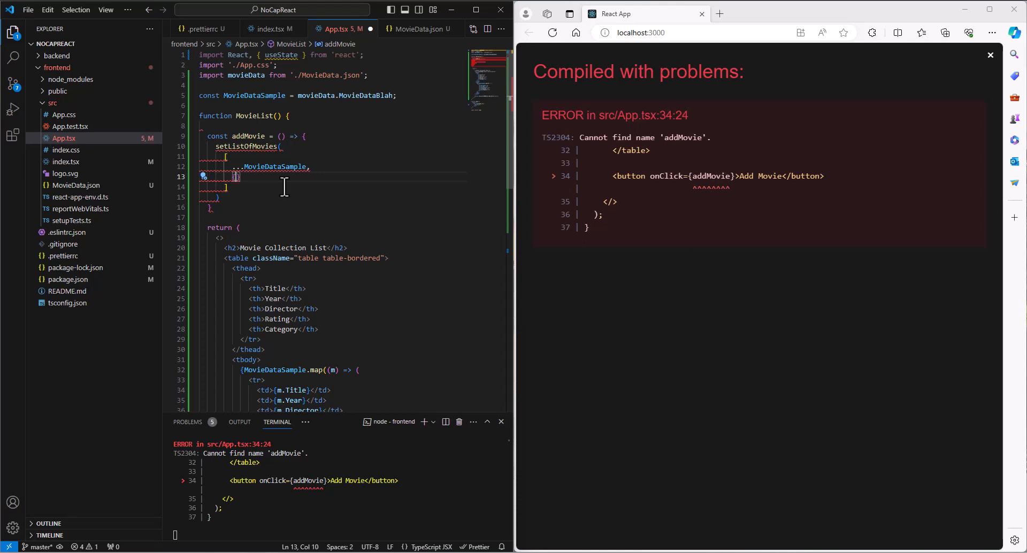
{"action": "key", "text": "enter"}
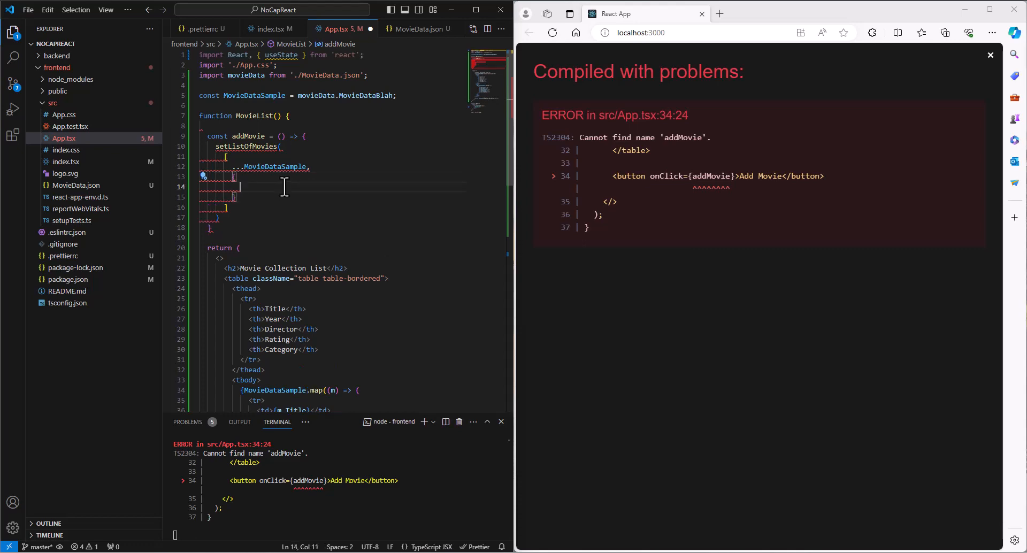
{"action": "type", "text": "Category"}
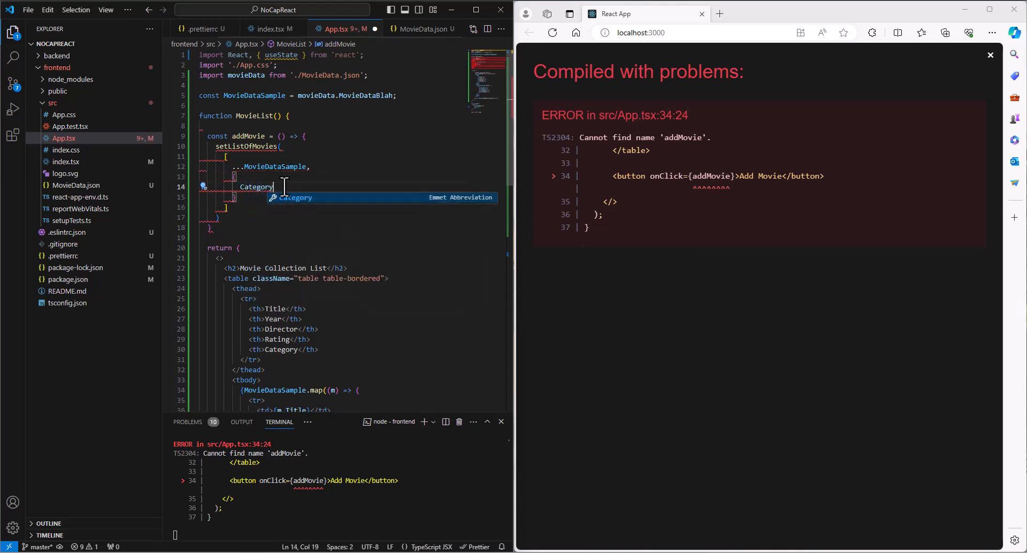
{"action": "type", "text": "Action'"}
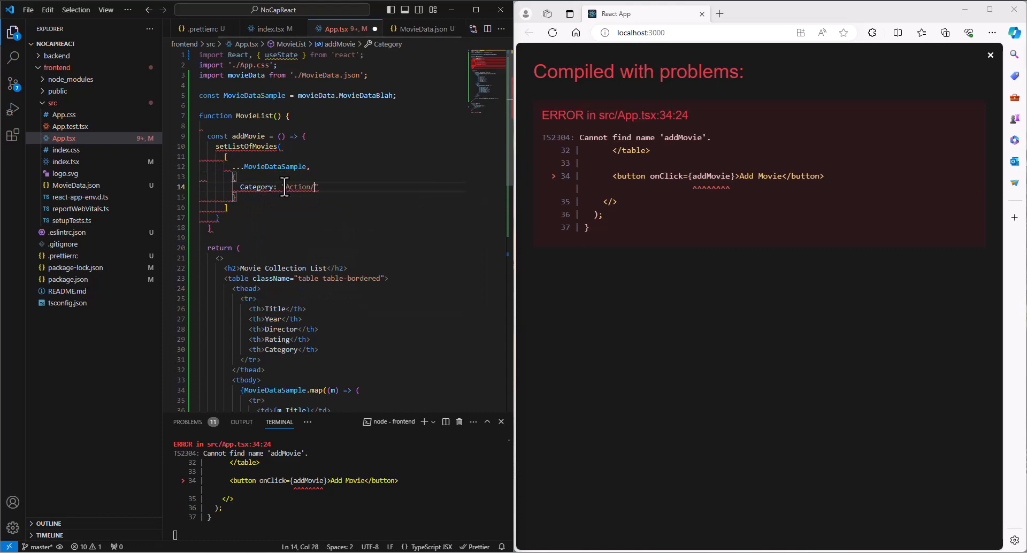
{"action": "type", "text": "/Adventure"}
{"action": "type", "text": "Title"}
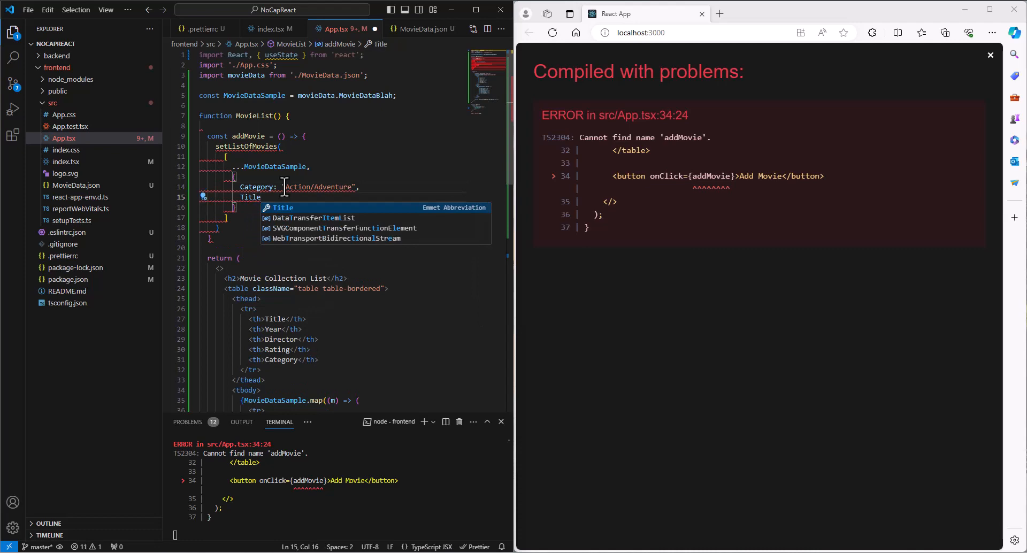
{"action": "type", "text": ": \"Batman Returns\","}
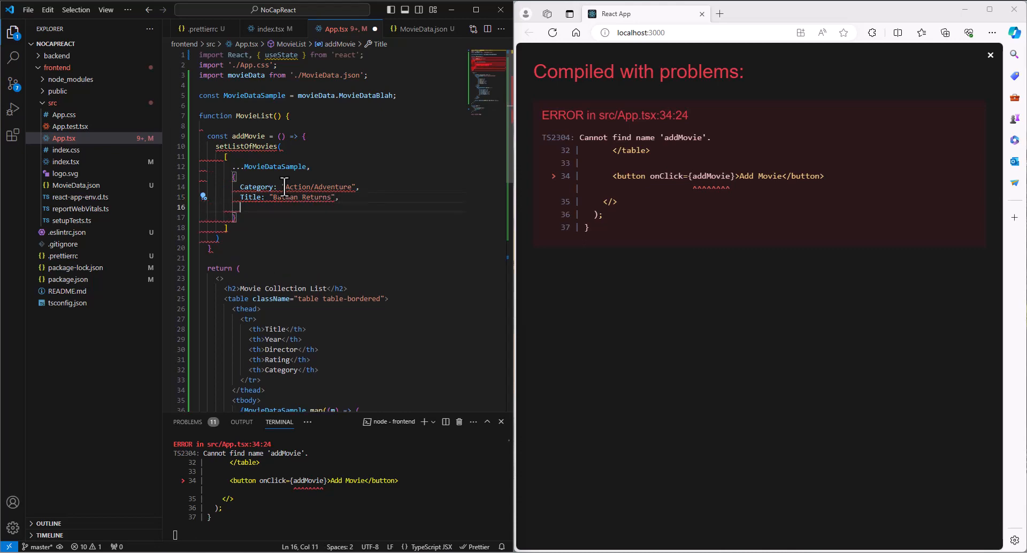
Fill in Year 1992, Director 'Tim Burton' and Rating 'PG-13'.
{"action": "type", "text": "Year: 1992"}
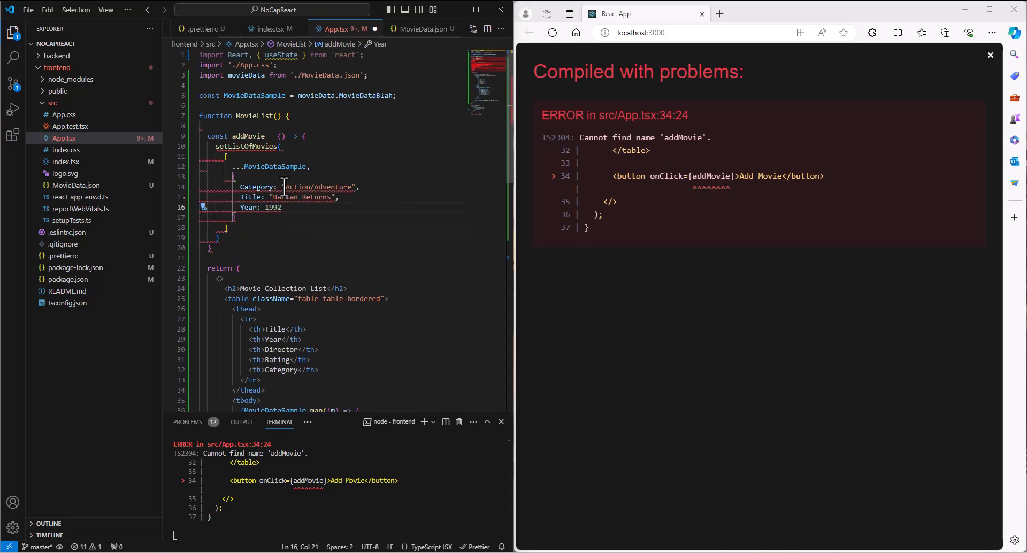
{"action": "type", "text": "Director"}
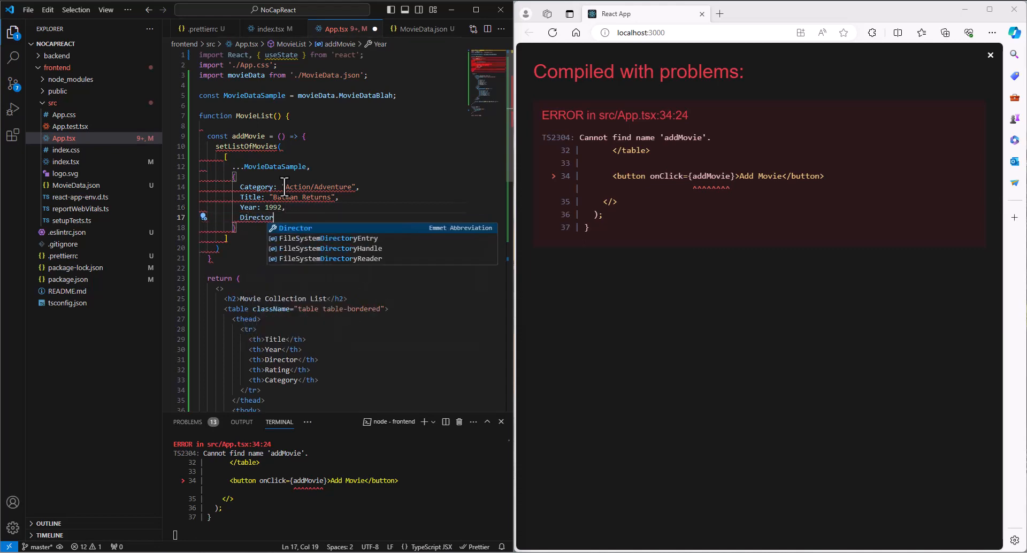
{"action": "type", "text": ": \"Tim B\""}
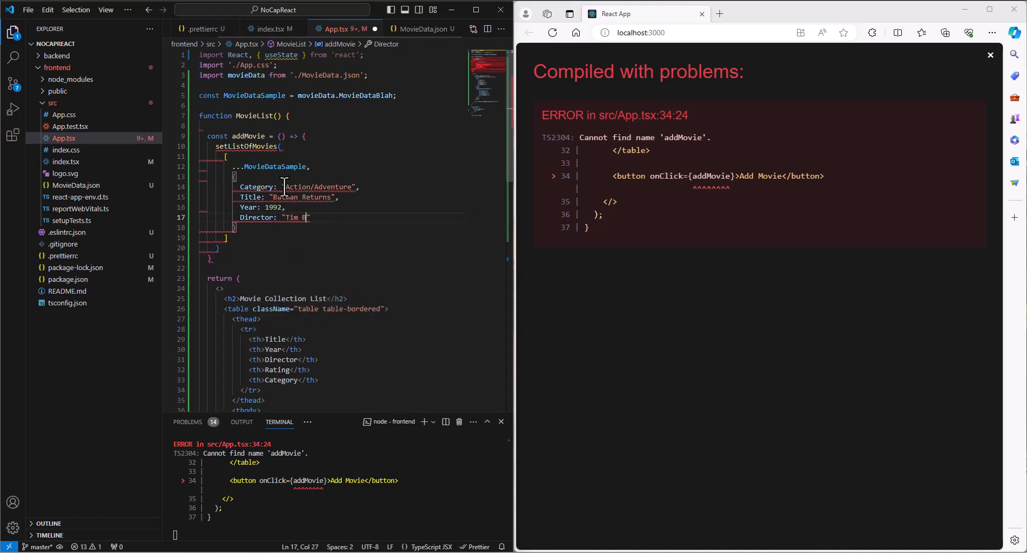
{"action": "type", "text": "urton"}
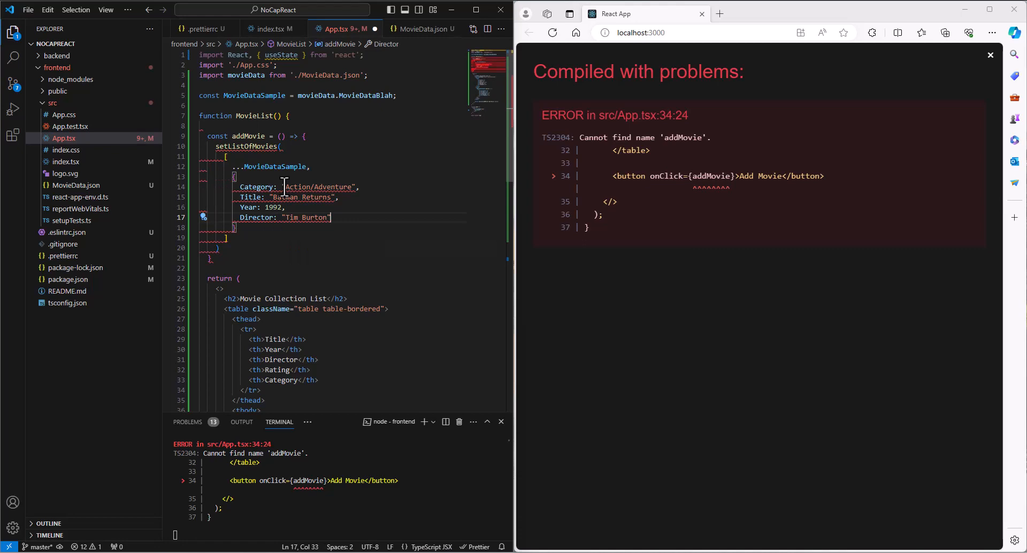
{"action": "type", "text": "Rating"}
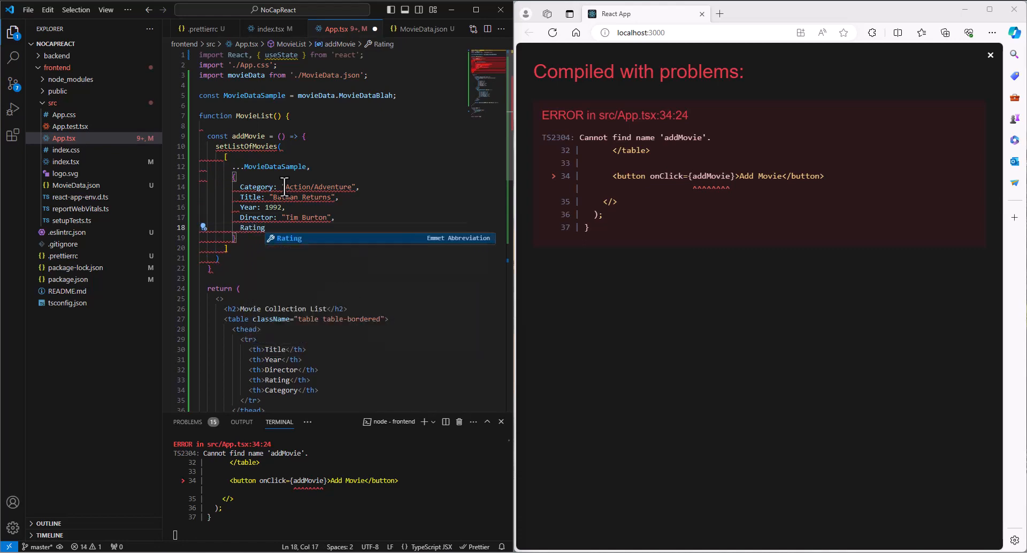
{"action": "type", "text": ": \"PG"}
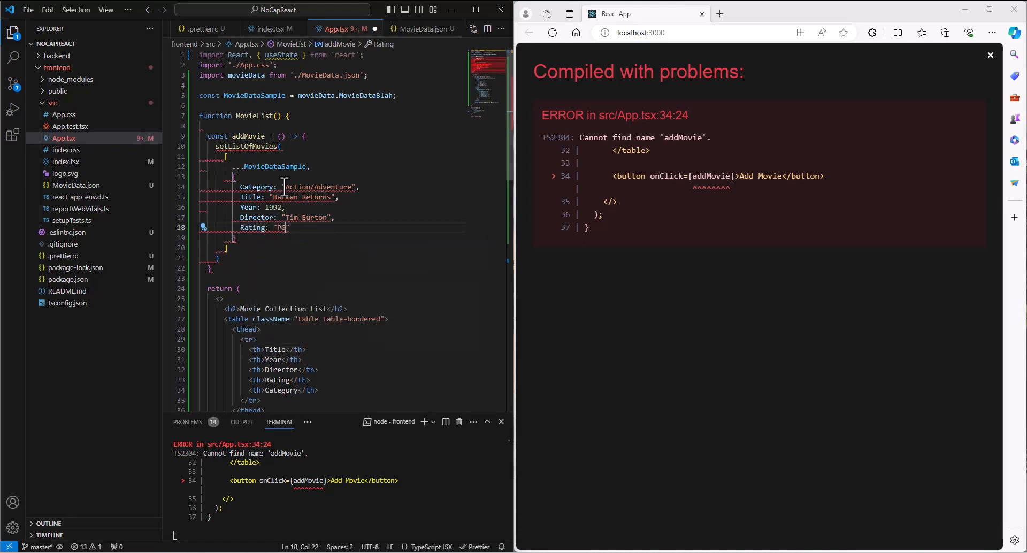
{"action": "type", "text": "-13',"}
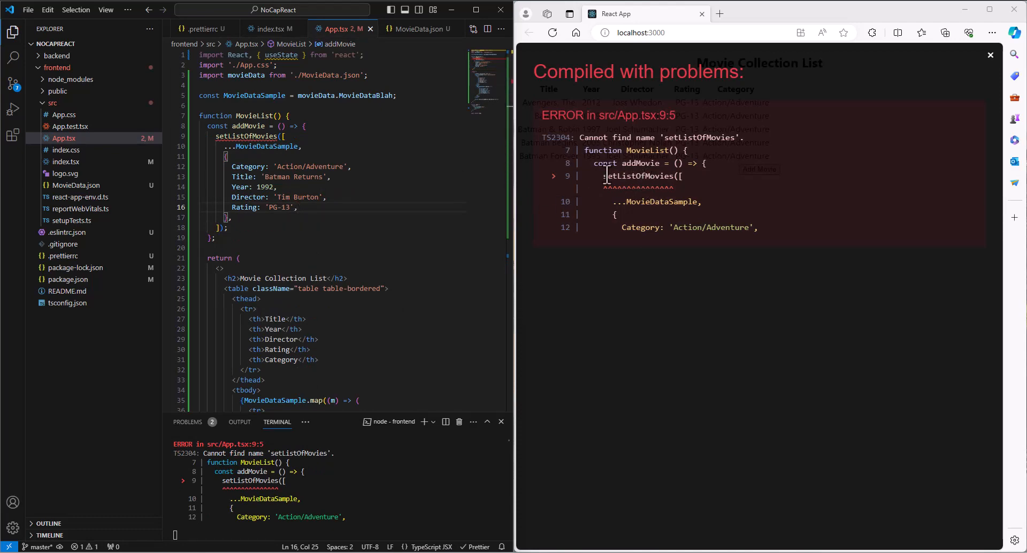
{"action": "mouse_move", "coordinate": [232, 137]}
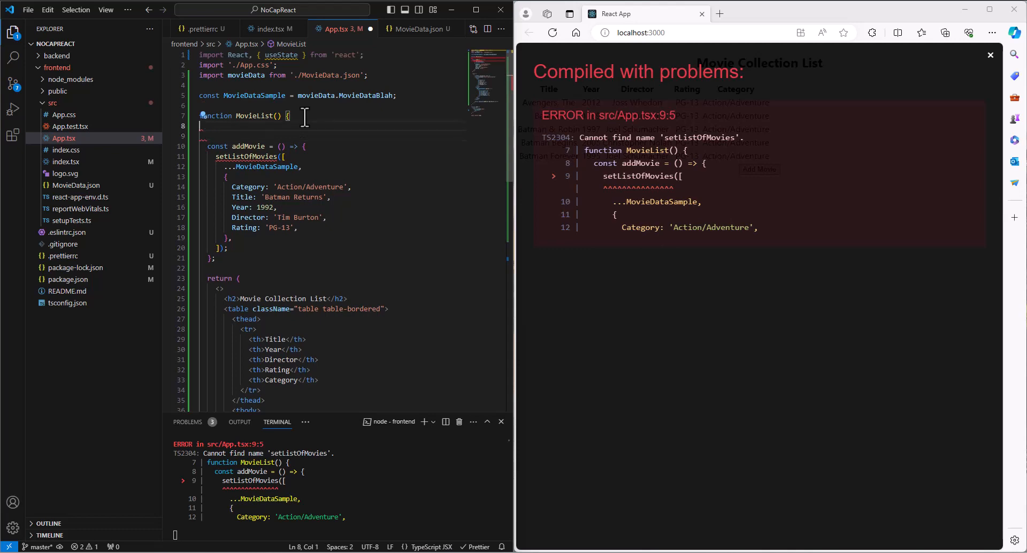
Begin declaring the movie list state in MovieList, typing "const [listO" above addMovie.
{"action": "type", "text": "const [l"}
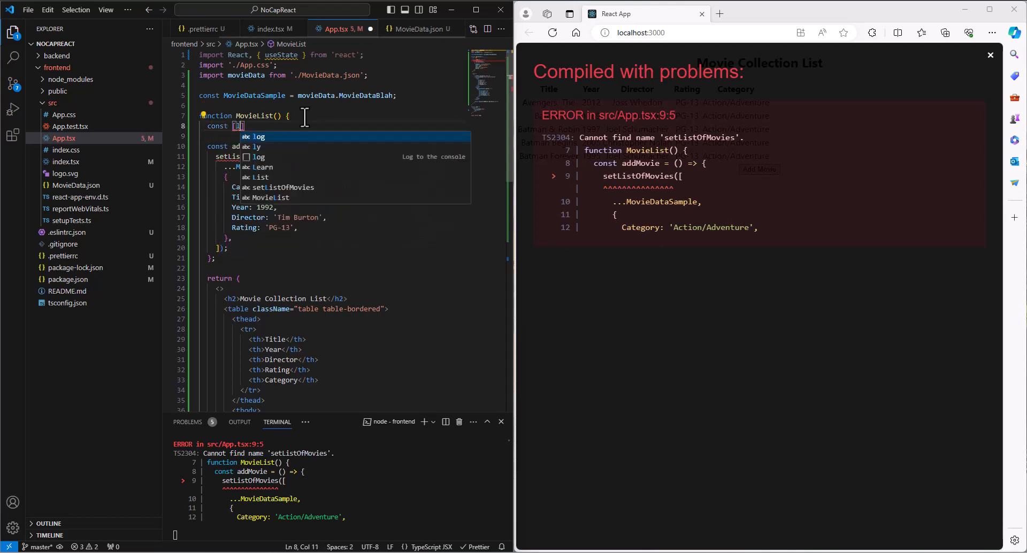
{"action": "type", "text": "listO"}
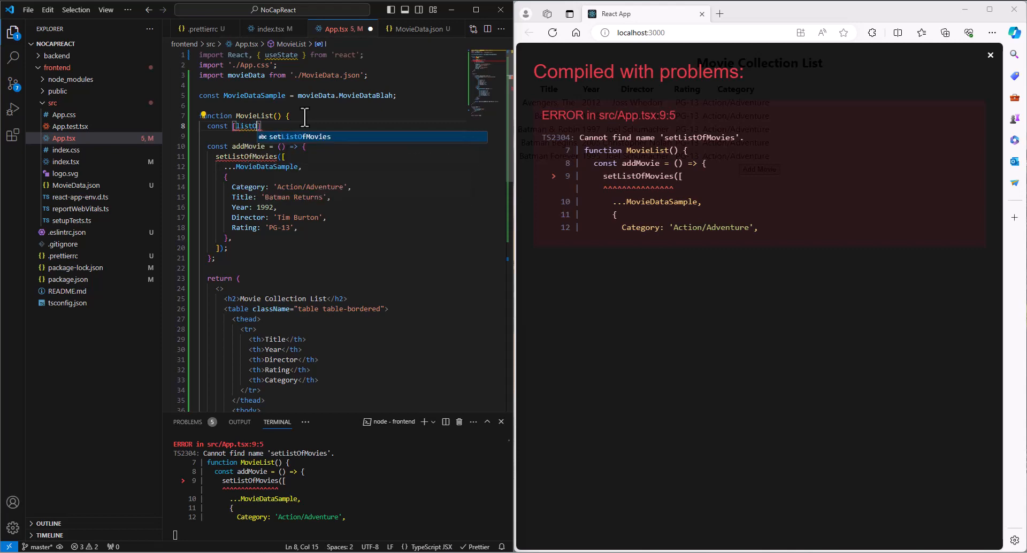